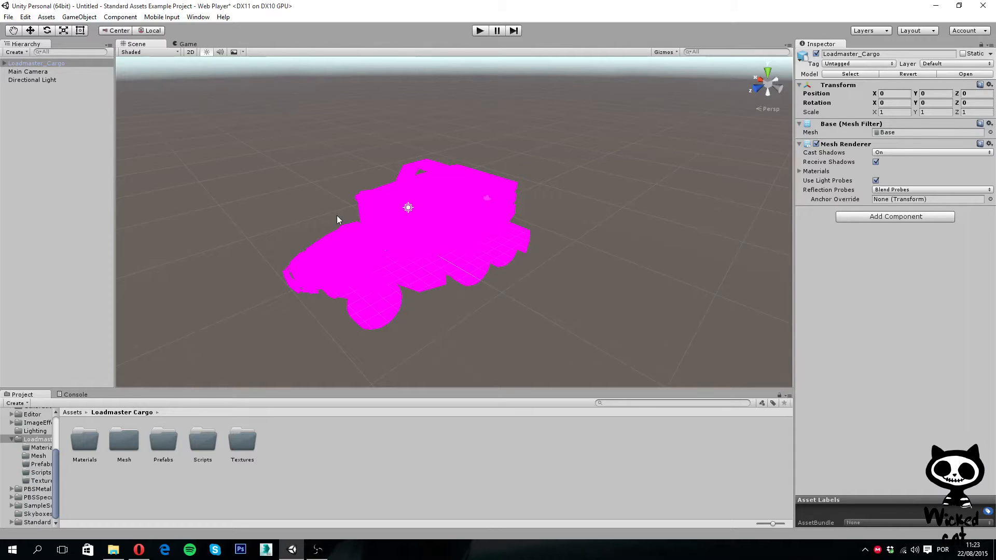
mouse_move(348, 227)
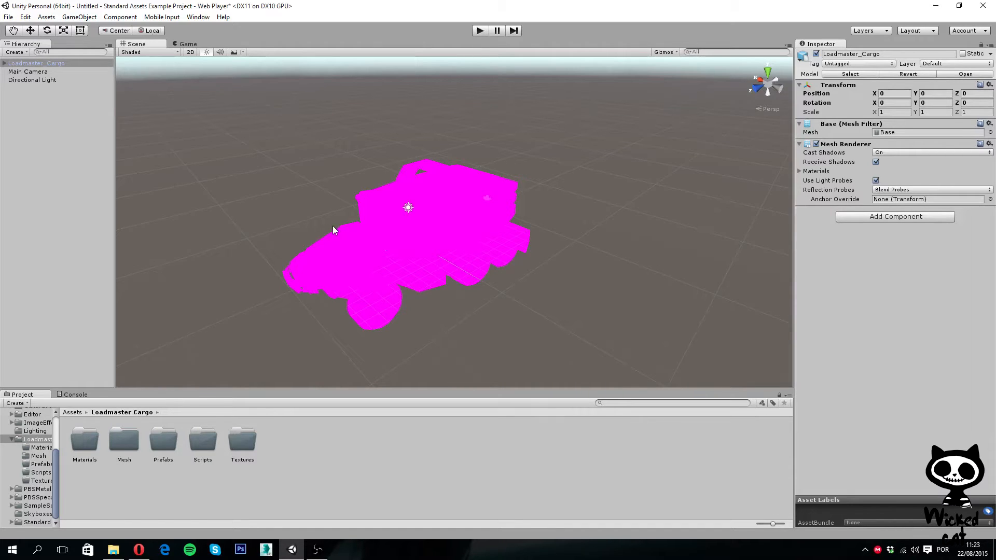
mouse_move(281, 227)
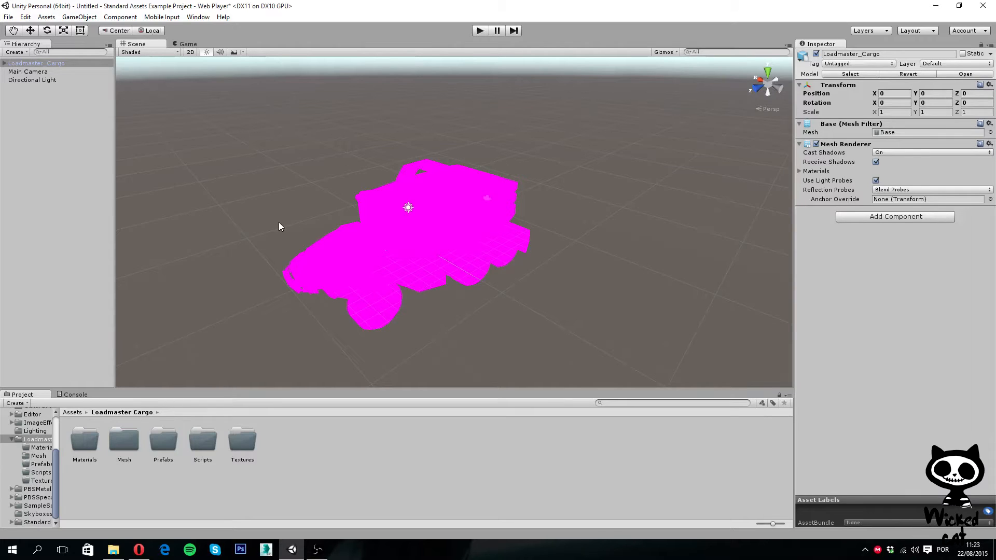
mouse_move(268, 247)
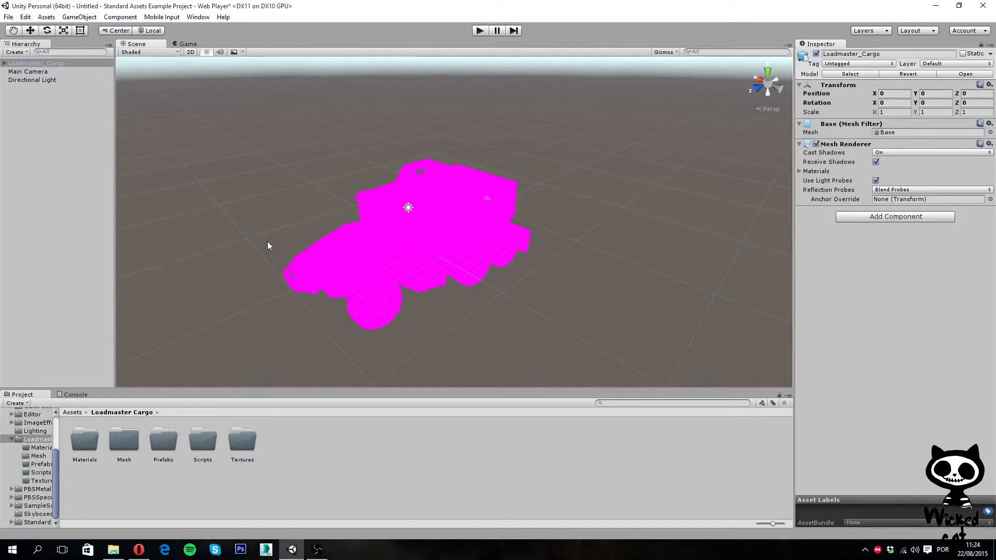
mouse_move(248, 268)
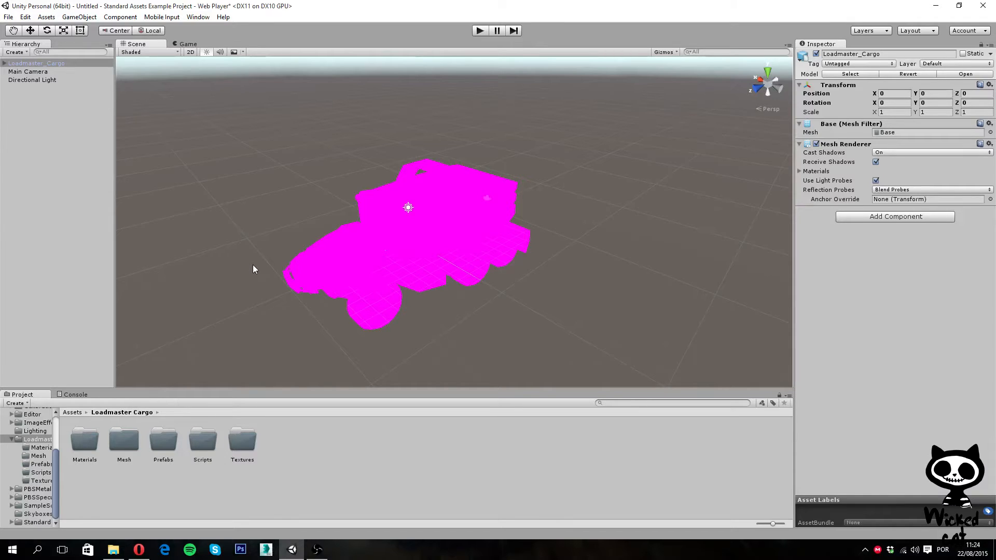
mouse_move(224, 286)
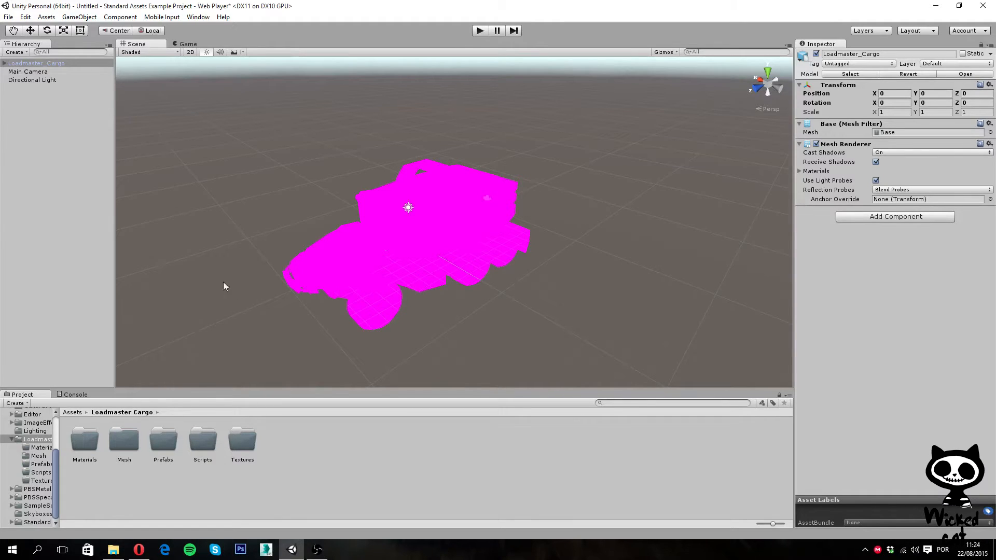
Step: Add a new Standard material to the empty Loadmaster Cargo Materials folder
left_click(35, 447)
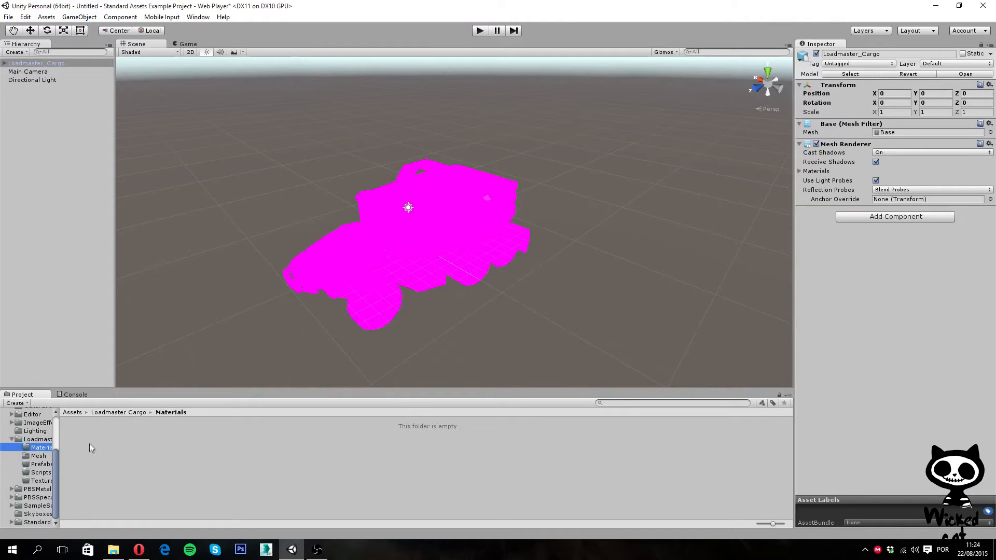
mouse_move(98, 452)
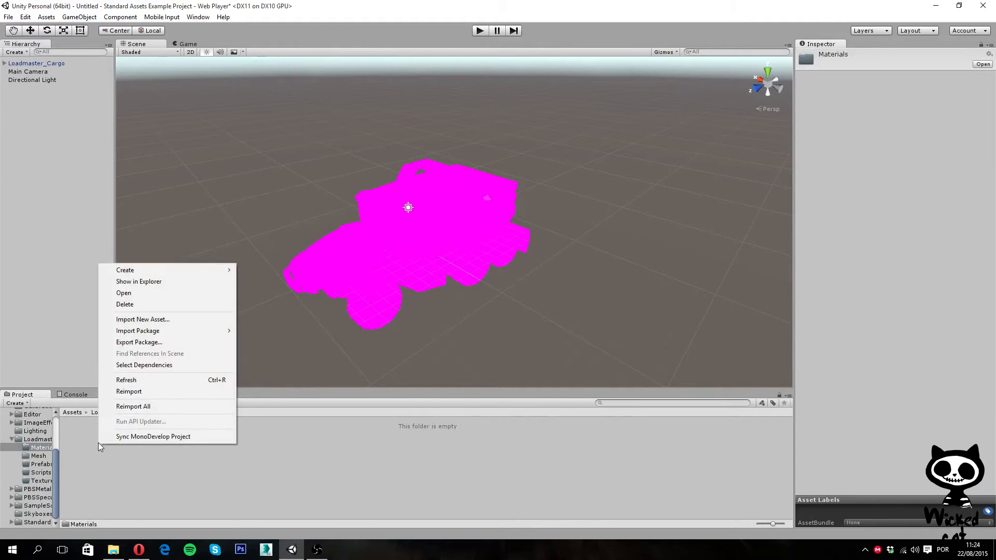
mouse_move(155, 270)
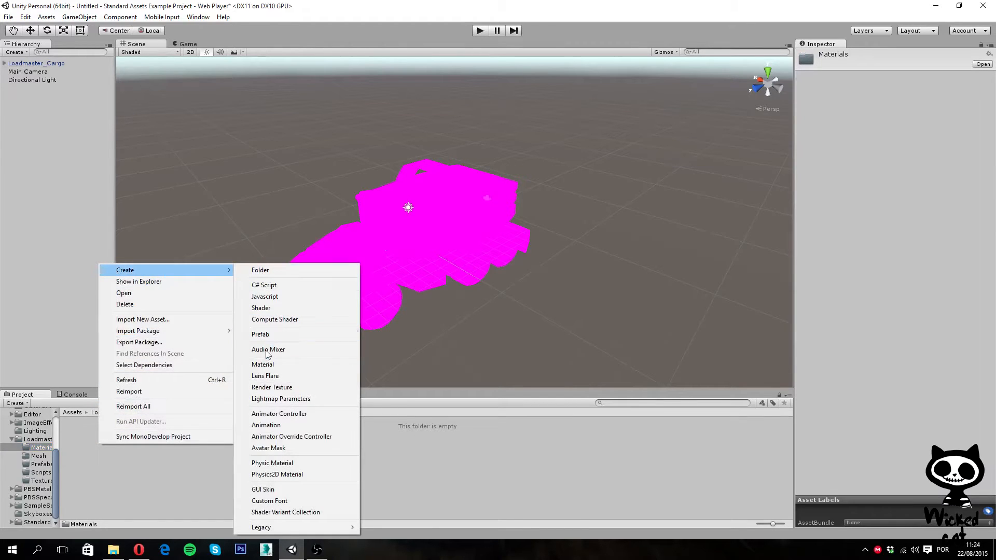
left_click(262, 365)
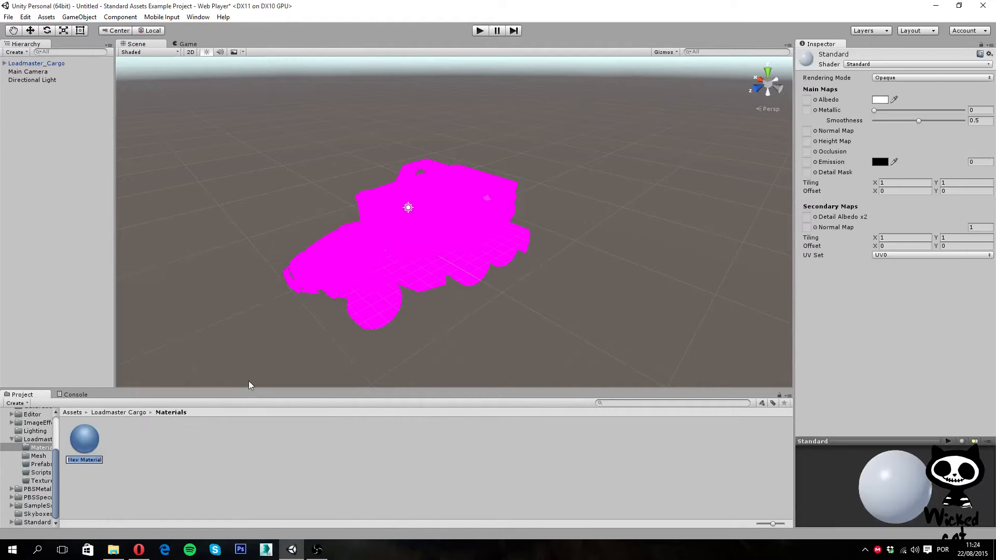
mouse_move(189, 433)
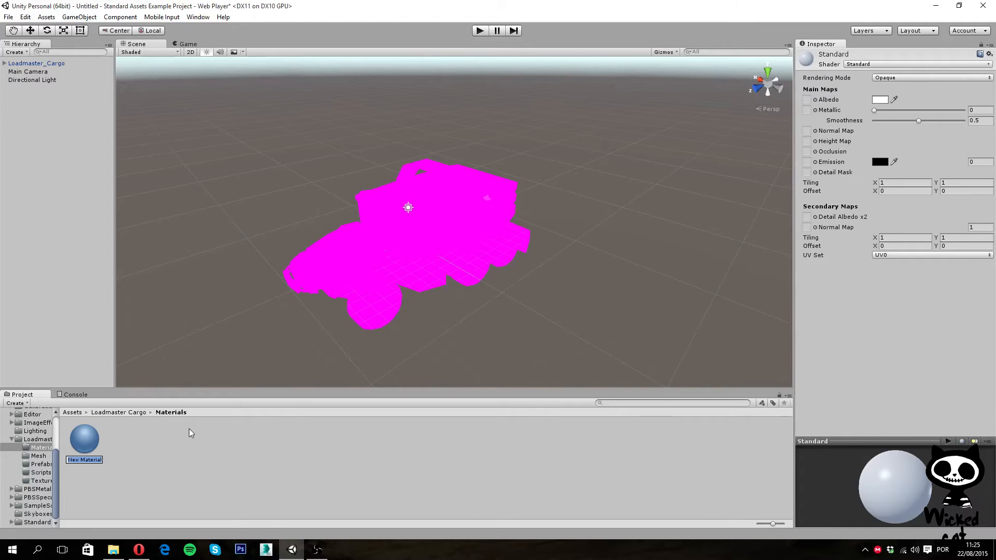
mouse_move(294, 167)
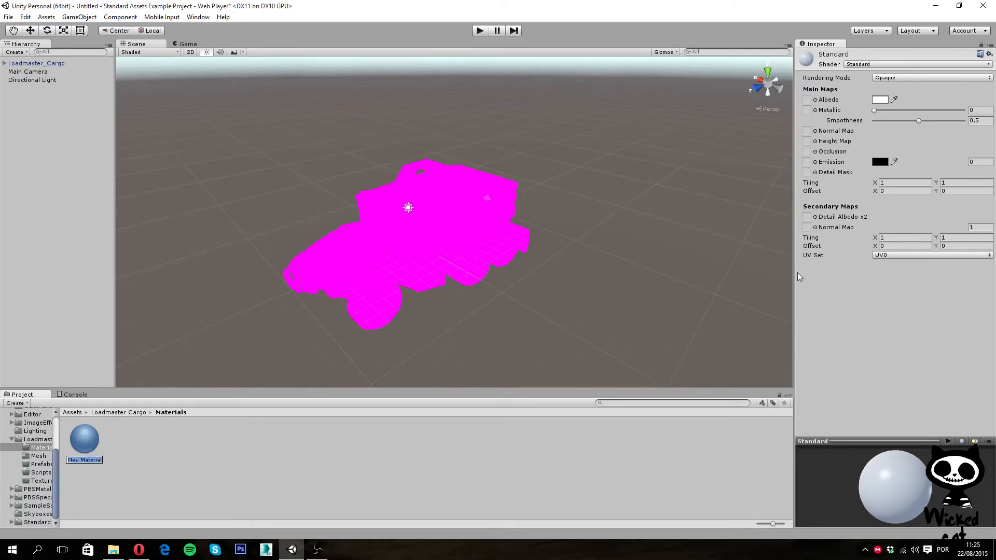
mouse_move(840, 74)
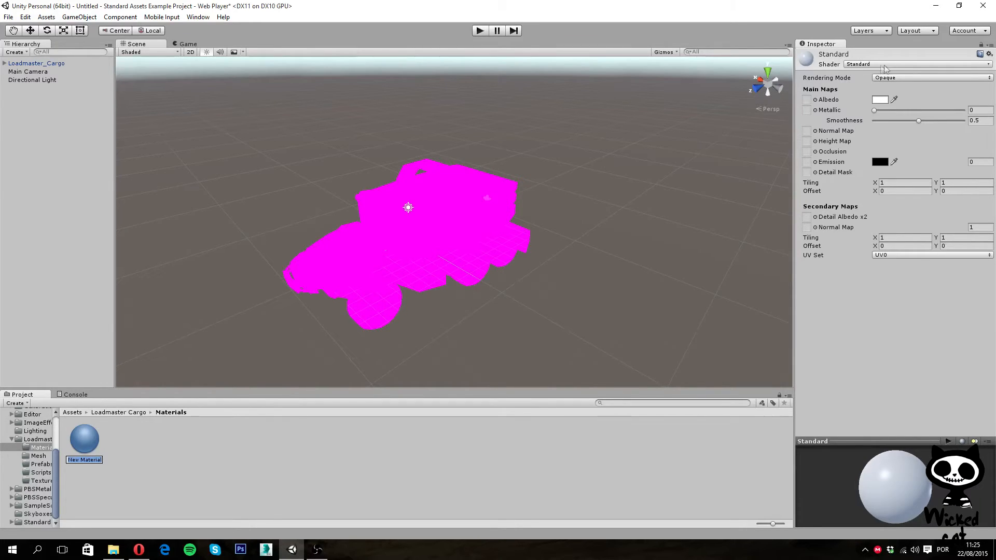
left_click(914, 64)
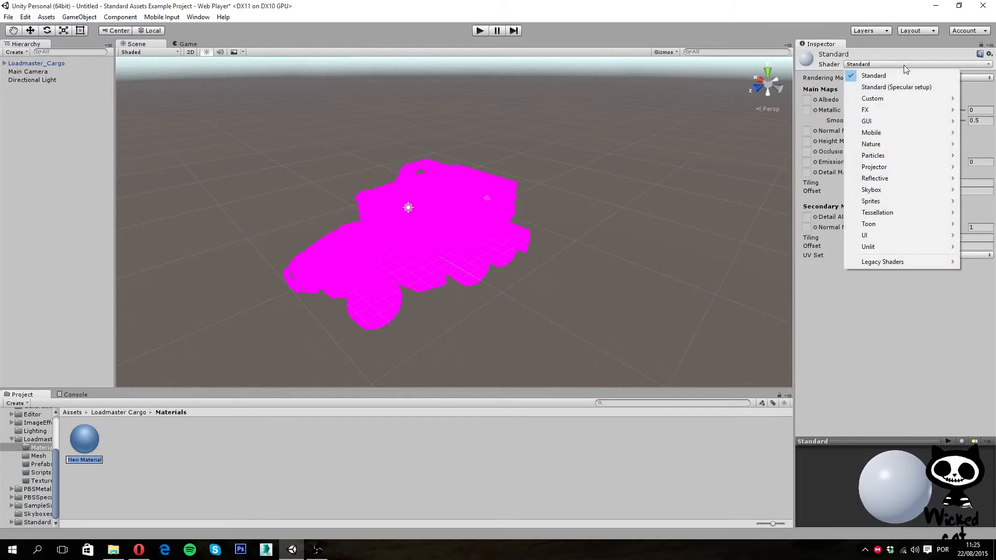
mouse_move(888, 166)
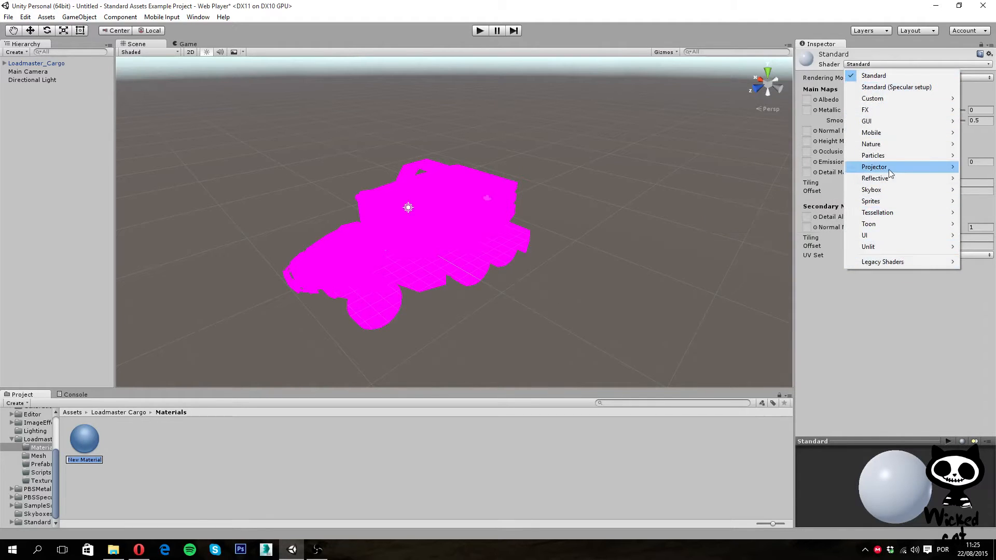
mouse_move(887, 76)
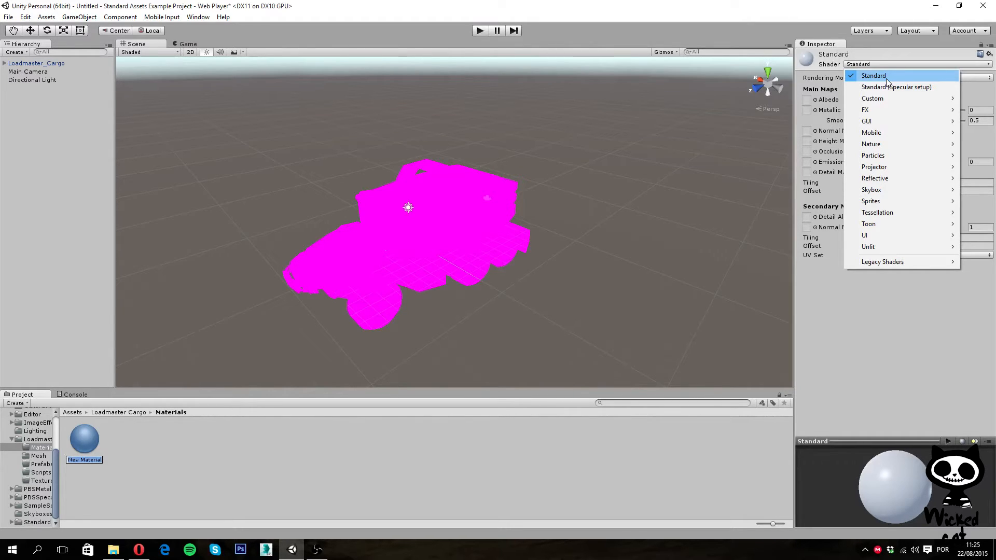
left_click(873, 76)
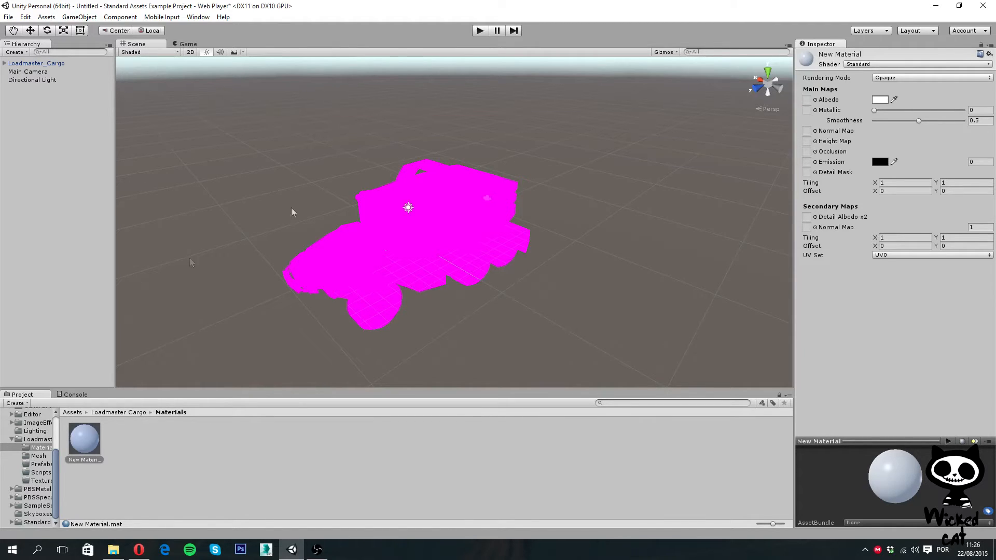
Step: Open Unity's Textures folder, then select all twelve truck PNG textures in File Explorer
left_click(41, 480)
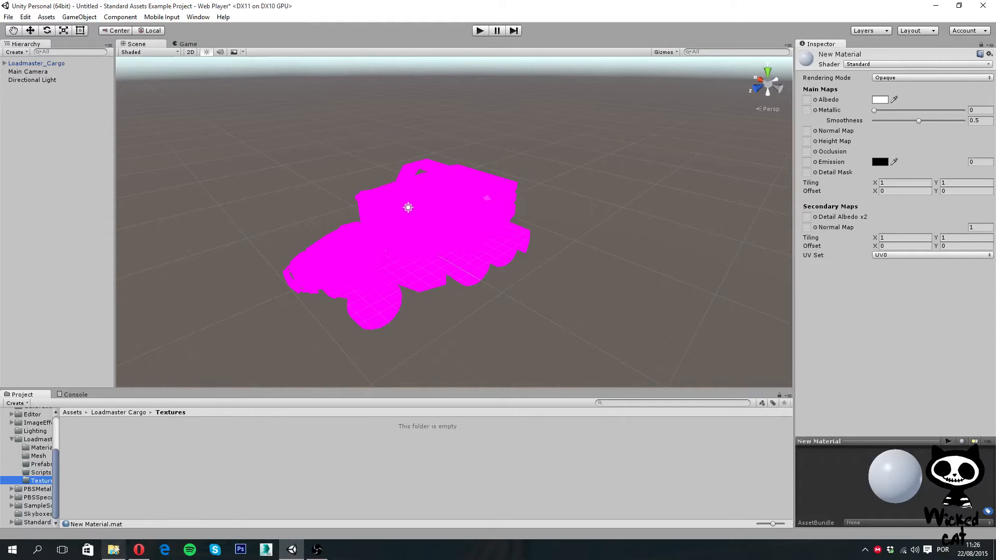
left_click(113, 549)
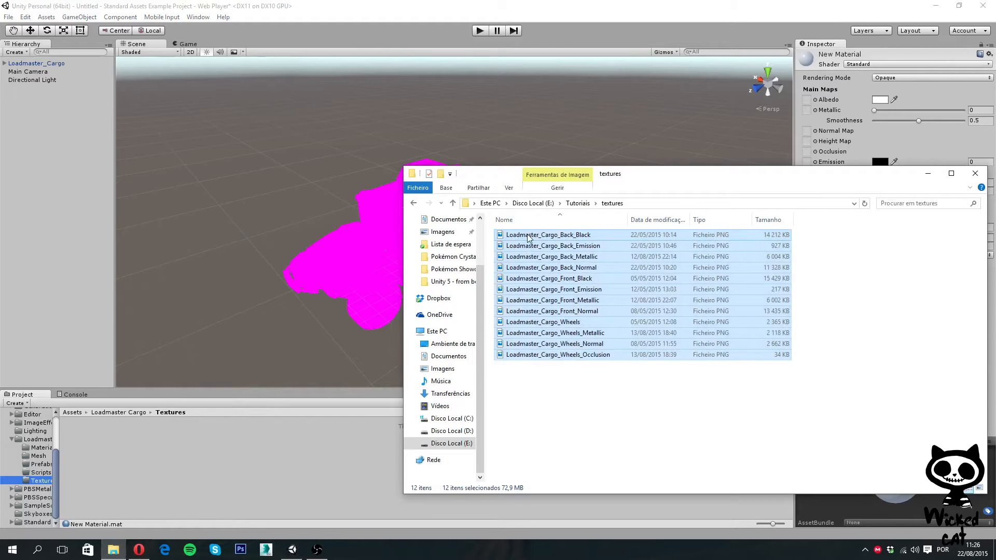
left_click(548, 234)
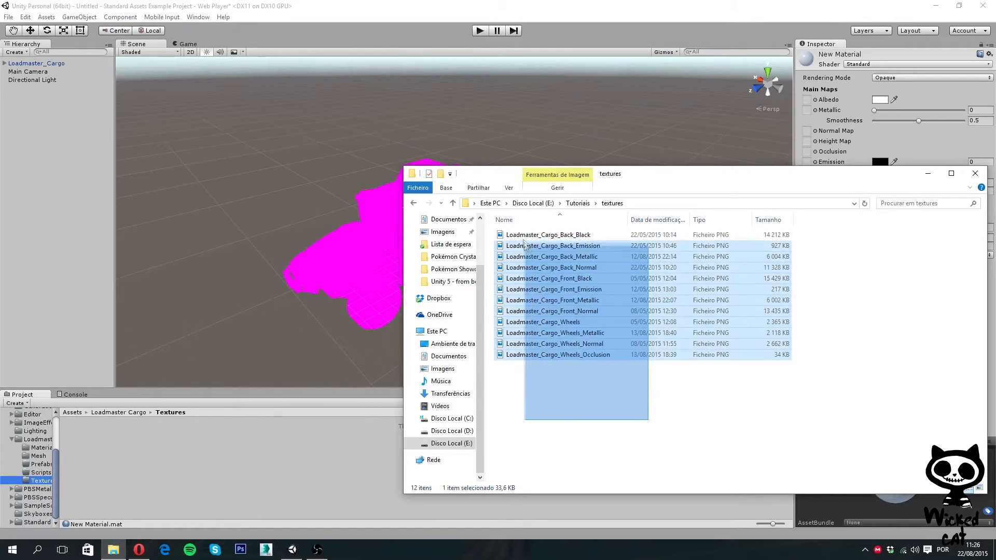
key("ctrl+a")
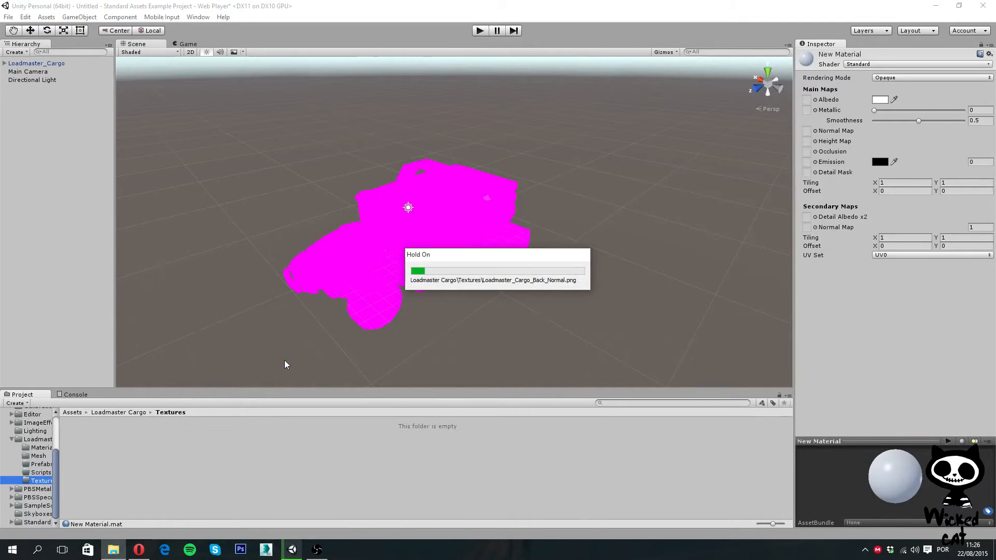
mouse_move(461, 329)
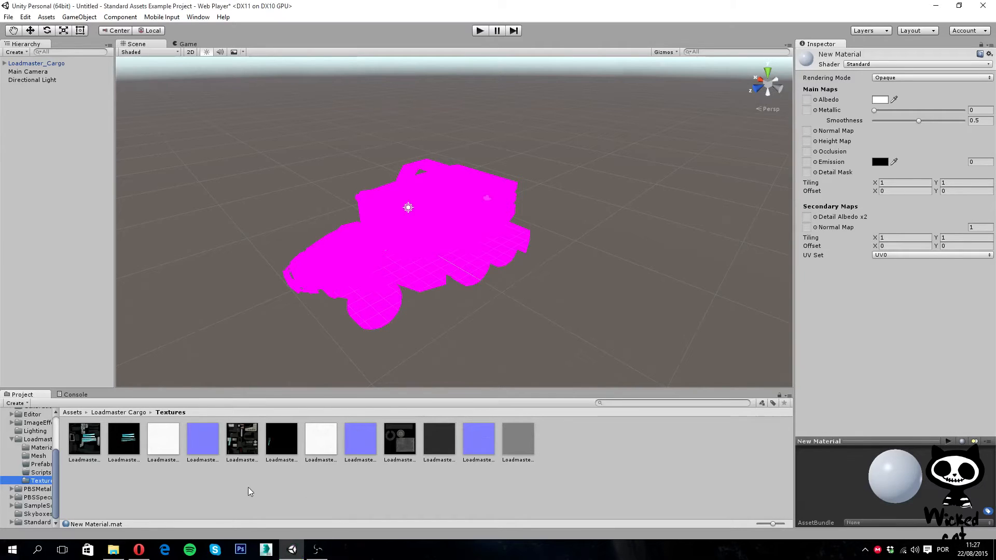
left_click(83, 436)
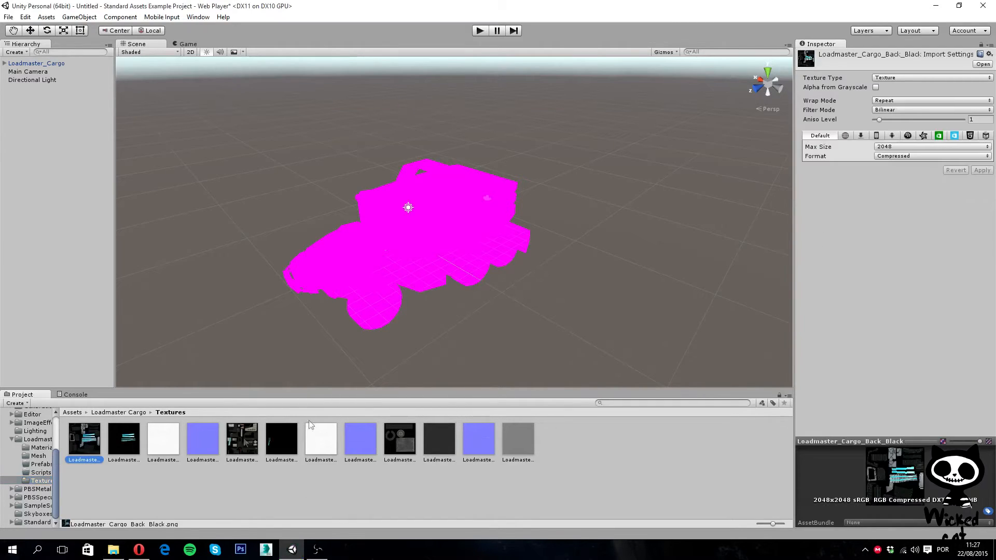
mouse_move(618, 337)
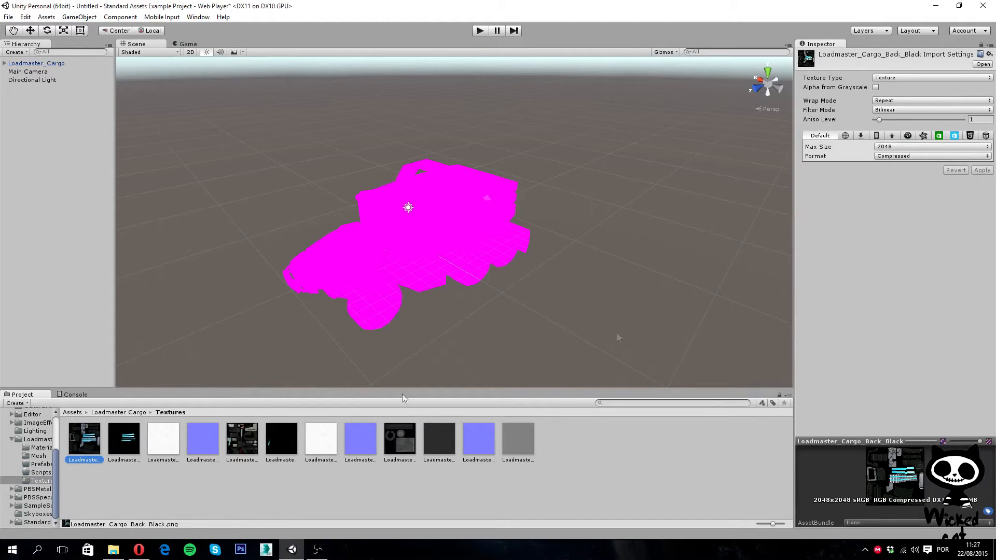
left_click(163, 438)
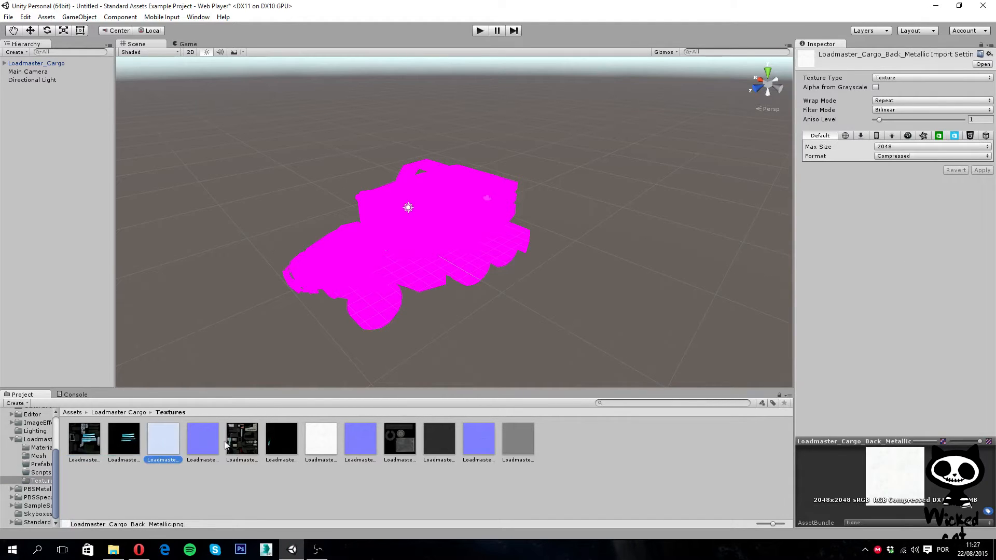
left_click(241, 438)
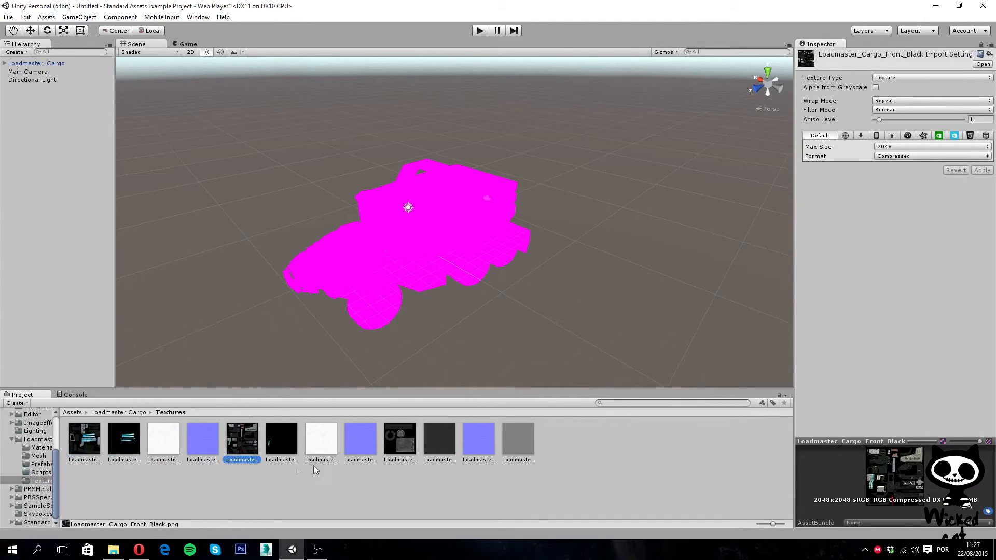
left_click(537, 481)
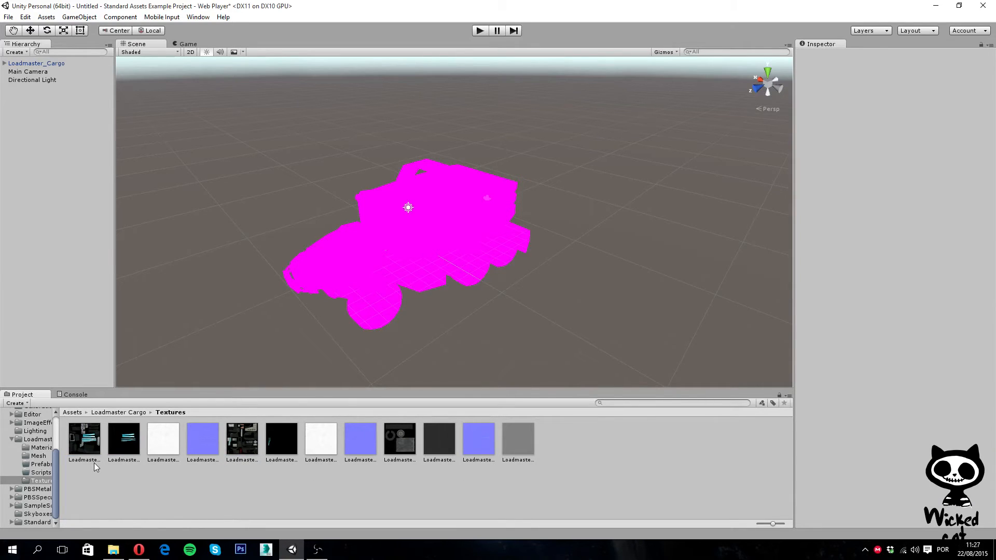
mouse_move(94, 450)
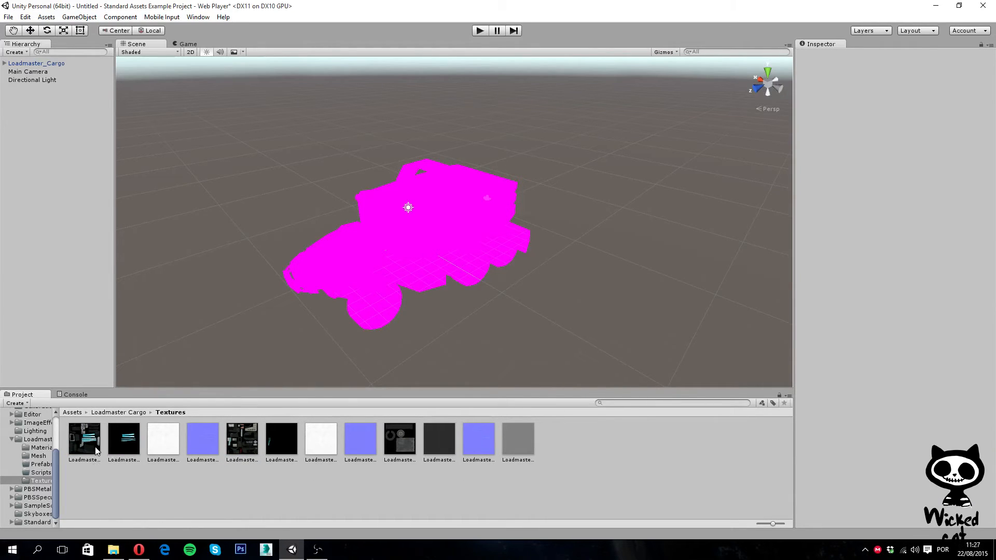
mouse_move(128, 491)
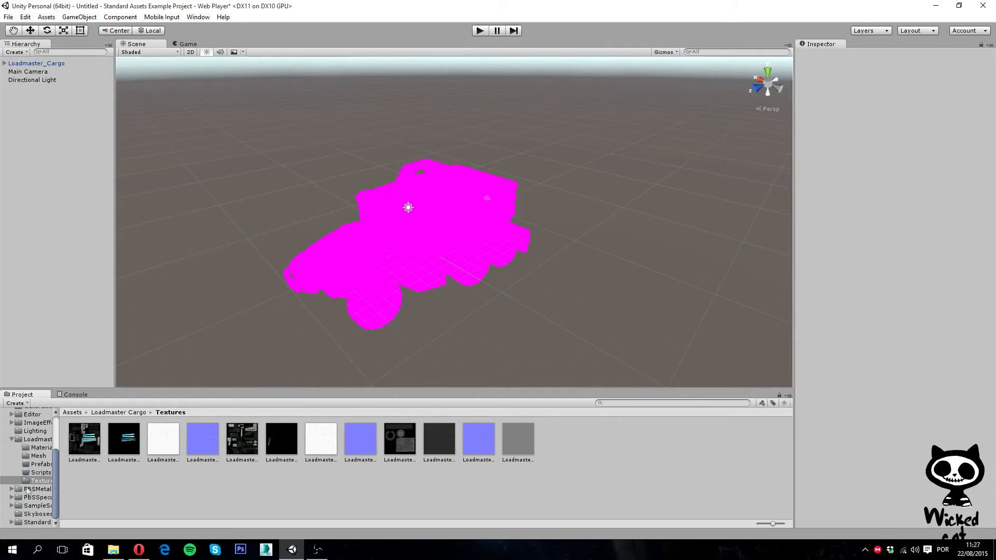
left_click(42, 447)
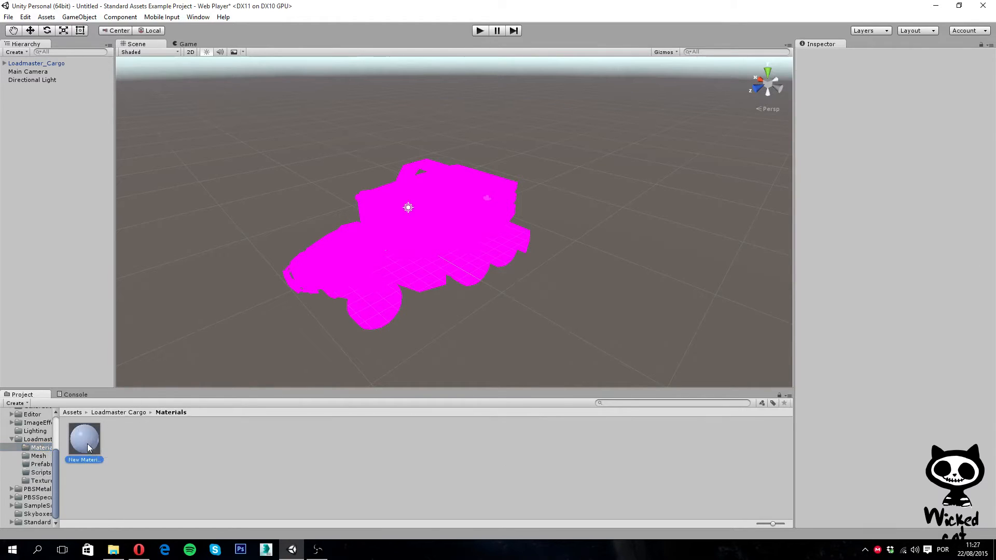
left_click(84, 438)
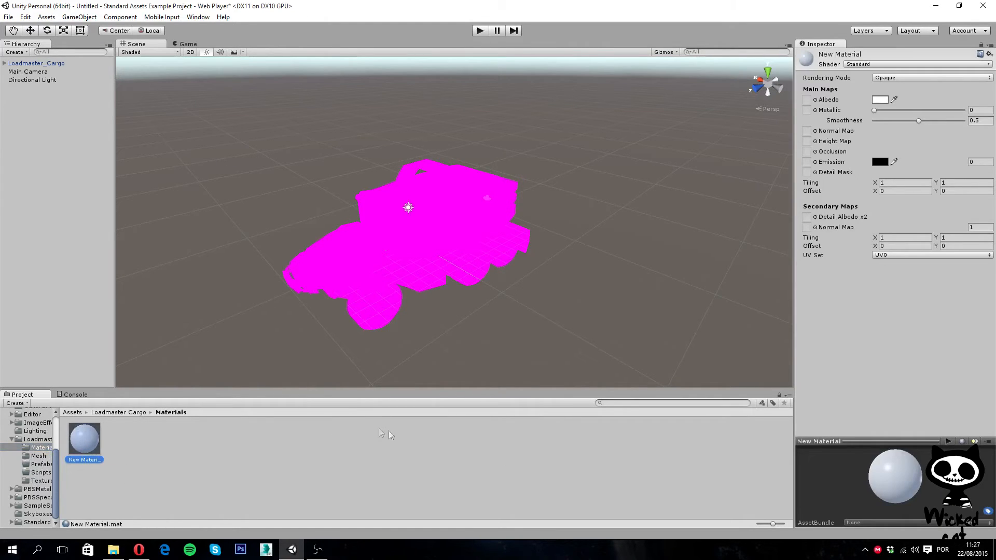
mouse_move(370, 432)
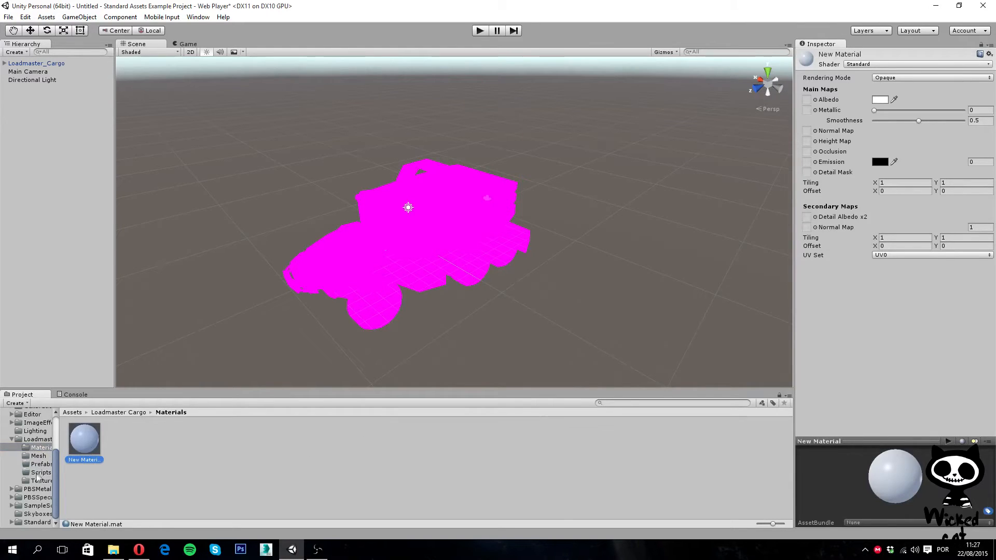
left_click(40, 481)
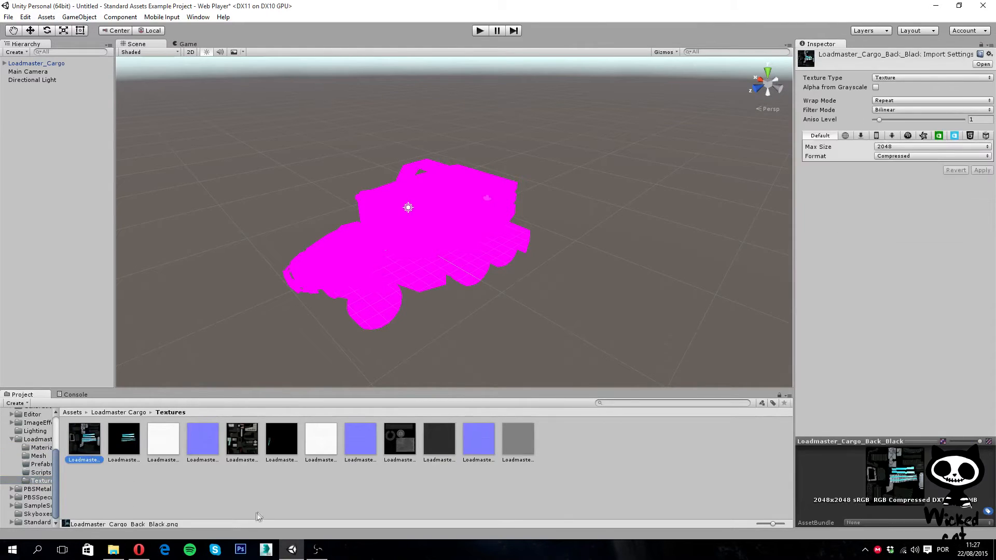
left_click(399, 438)
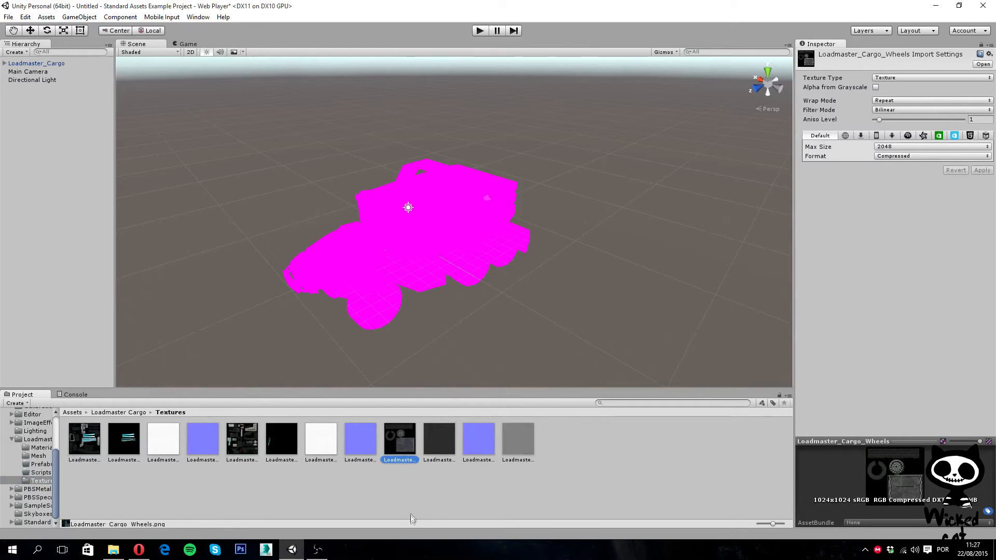
left_click(280, 438)
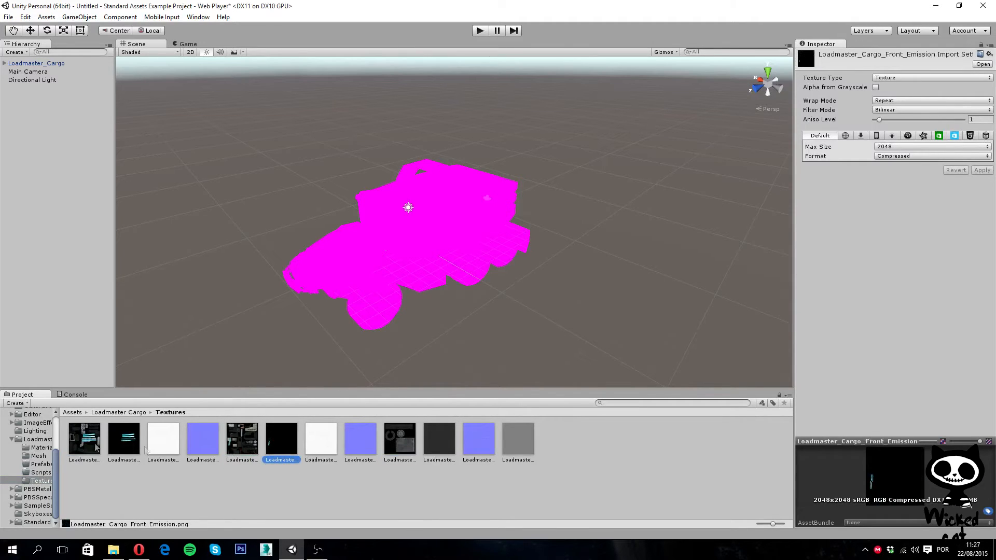
left_click(398, 438)
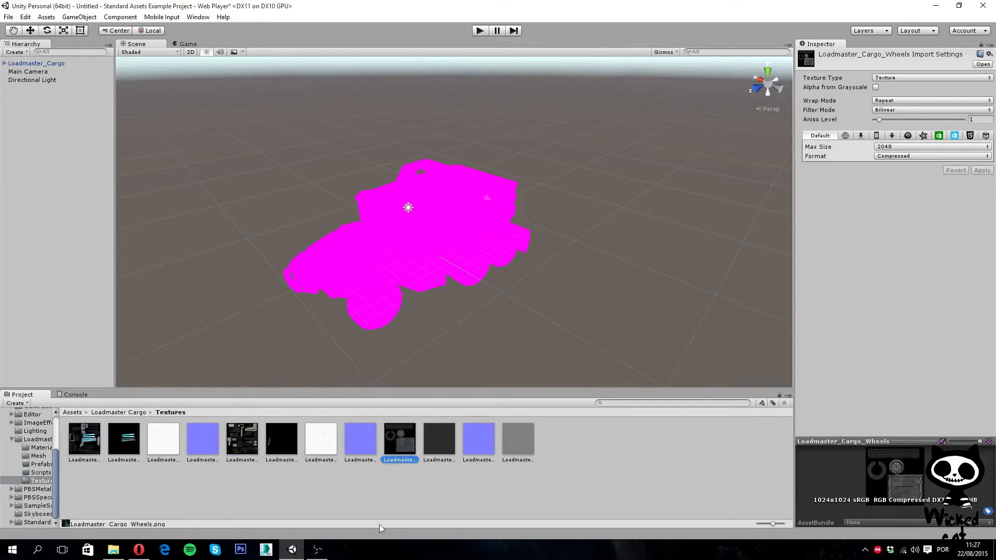
left_click(84, 438)
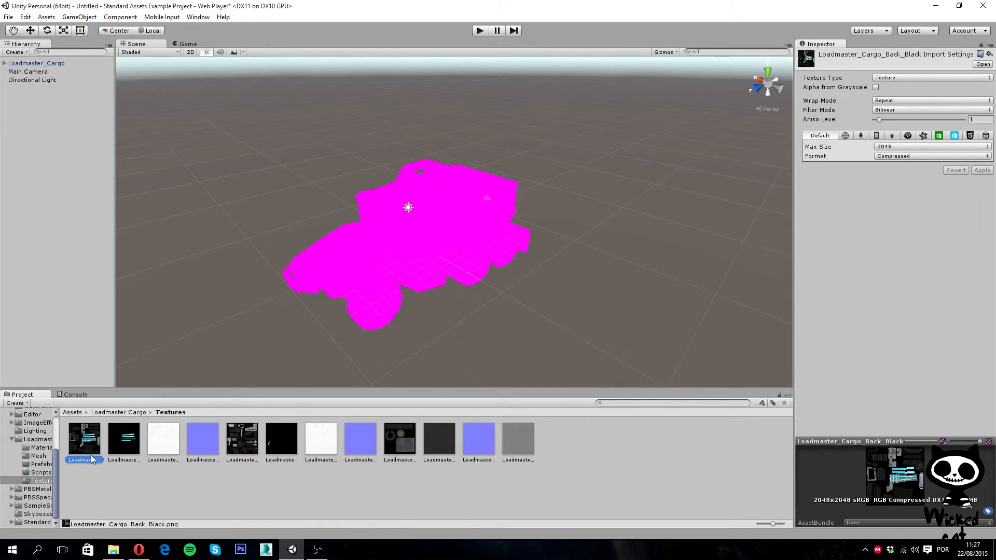
mouse_move(108, 468)
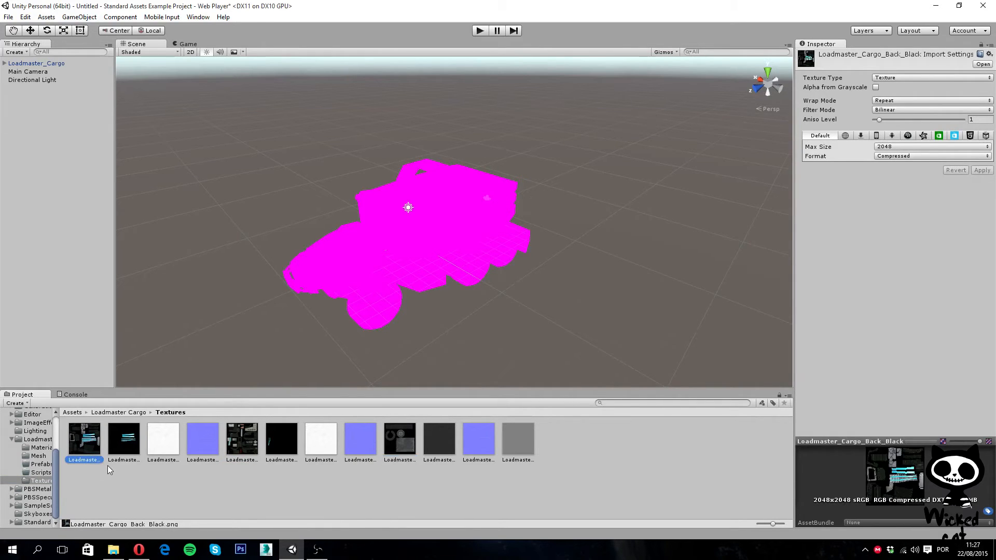
left_click(241, 438)
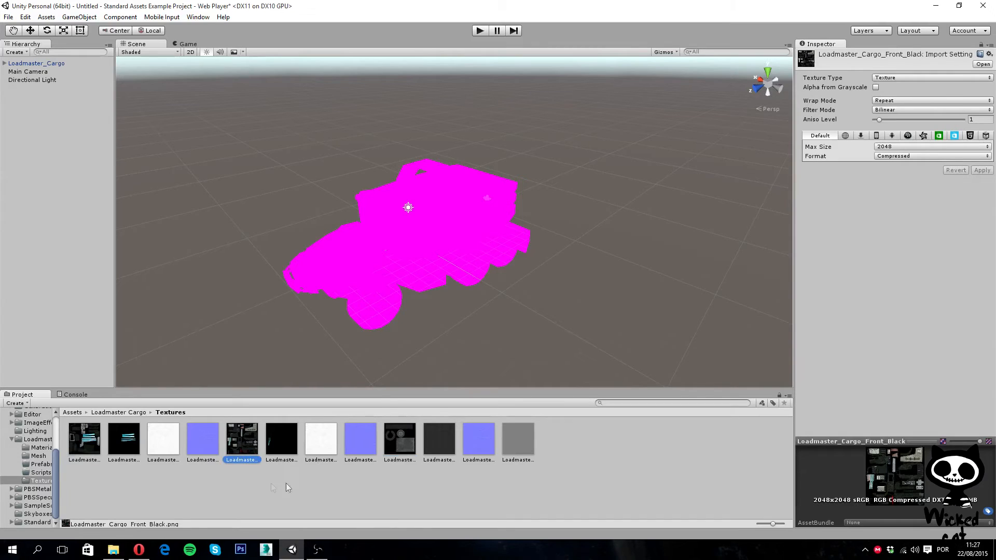
left_click(399, 438)
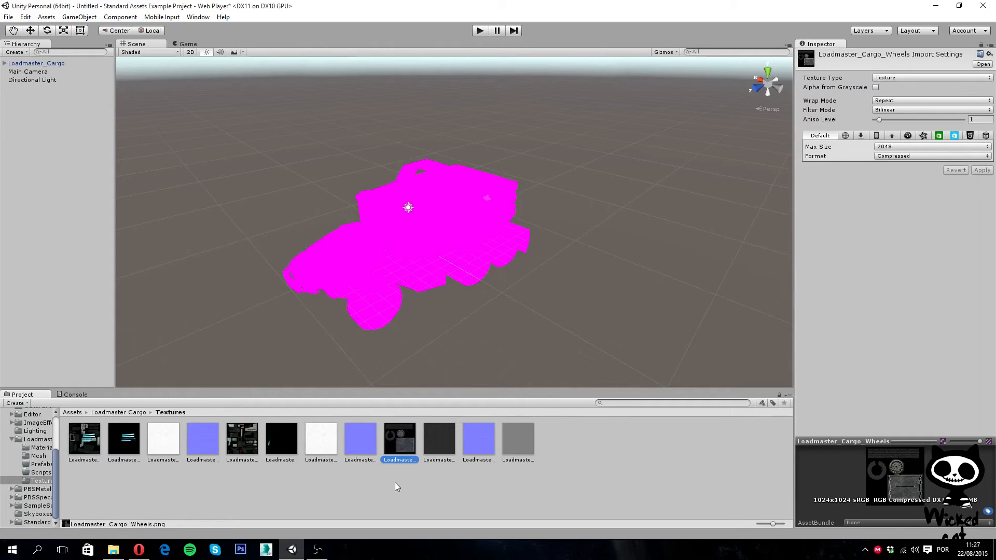
mouse_move(89, 470)
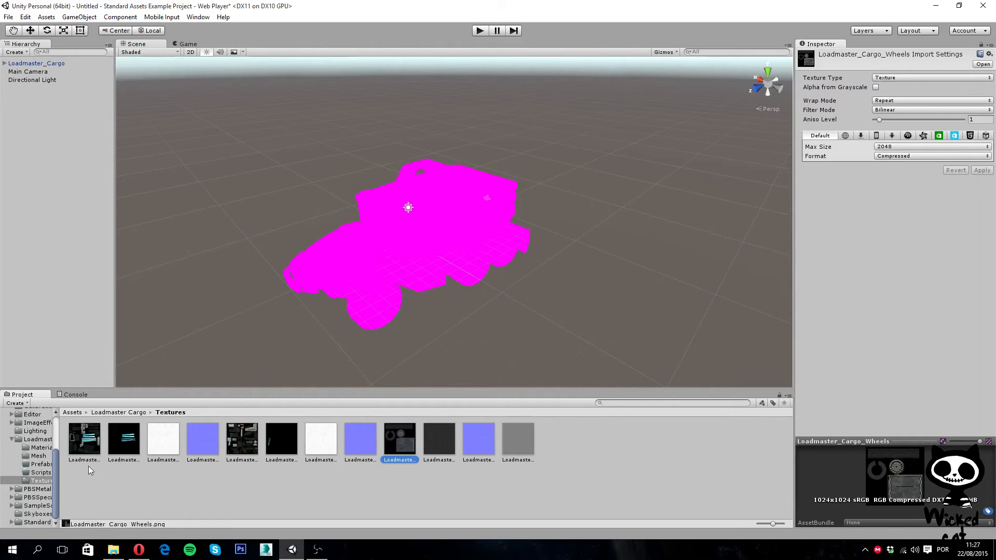
left_click(41, 448)
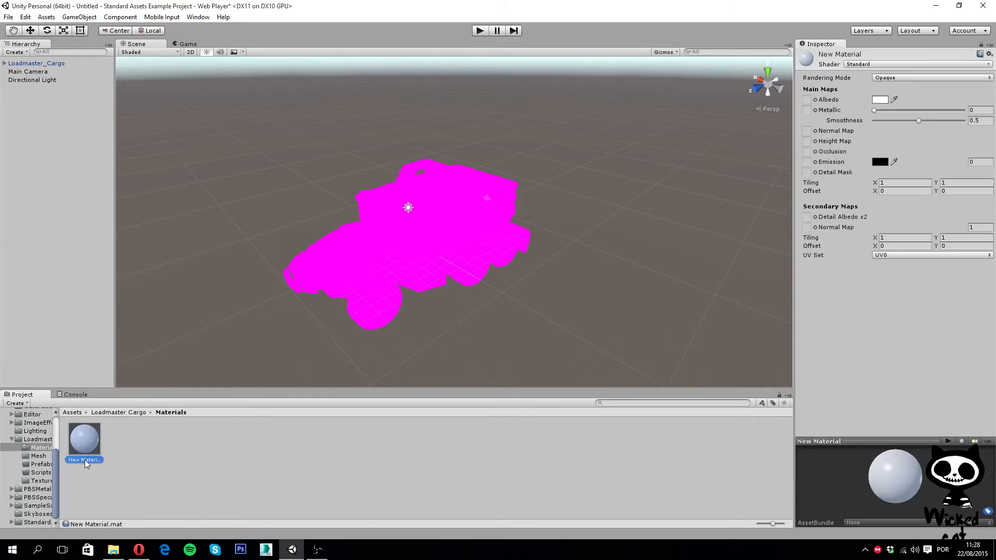
Step: Rename the new material and add two more, naming the last Loadmaster Cargo Wheels
double_click(84, 459)
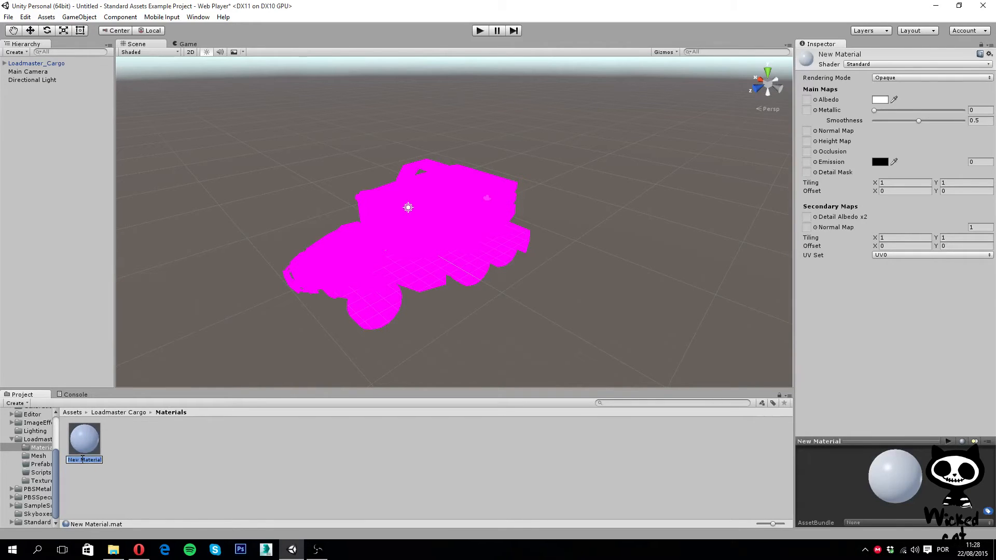
type("Loadmaster...")
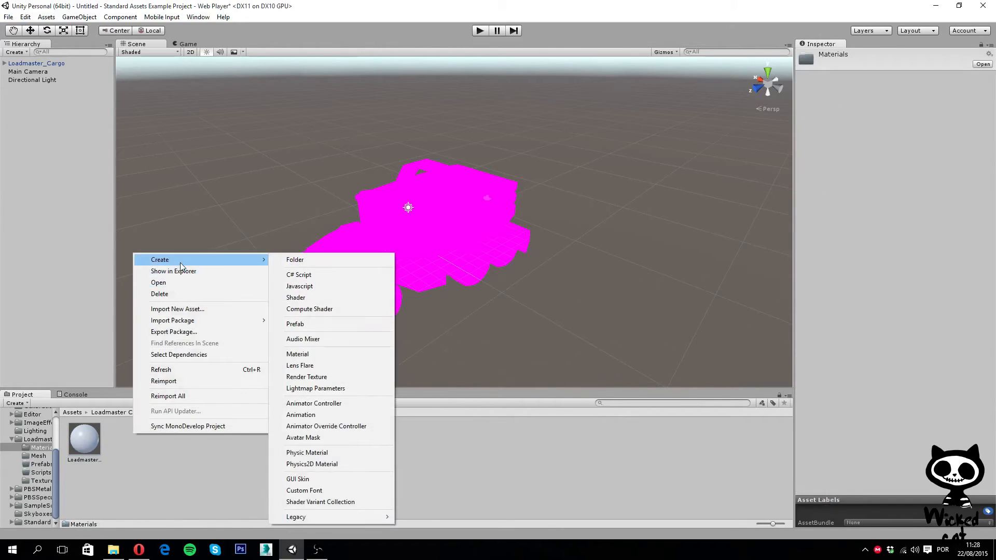
left_click(297, 354)
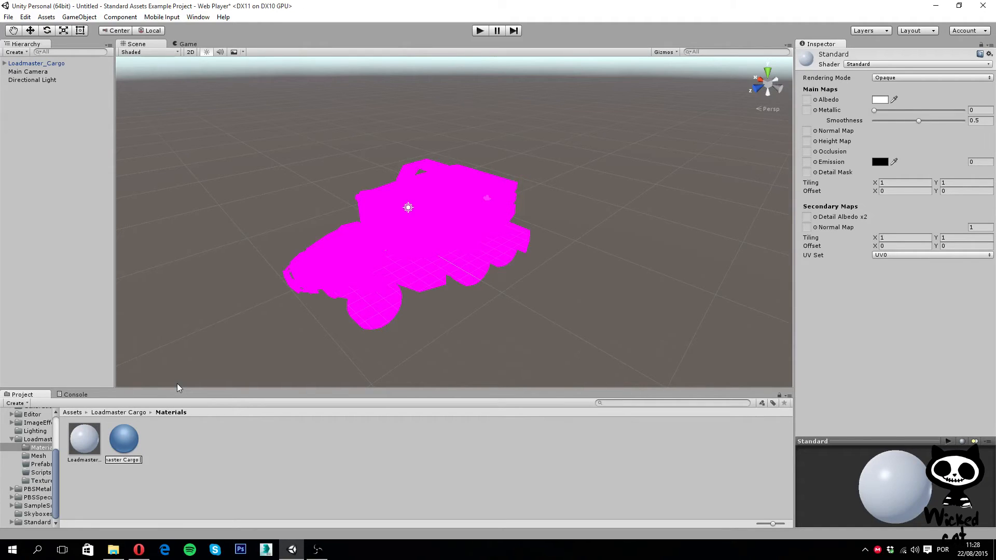
left_click(124, 438)
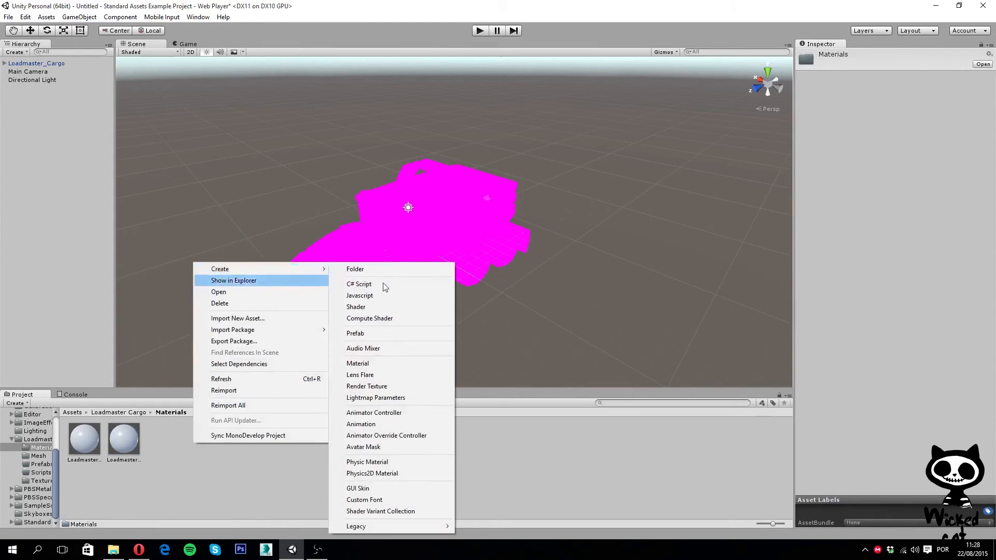
left_click(357, 362)
type("Cargo Wheels")
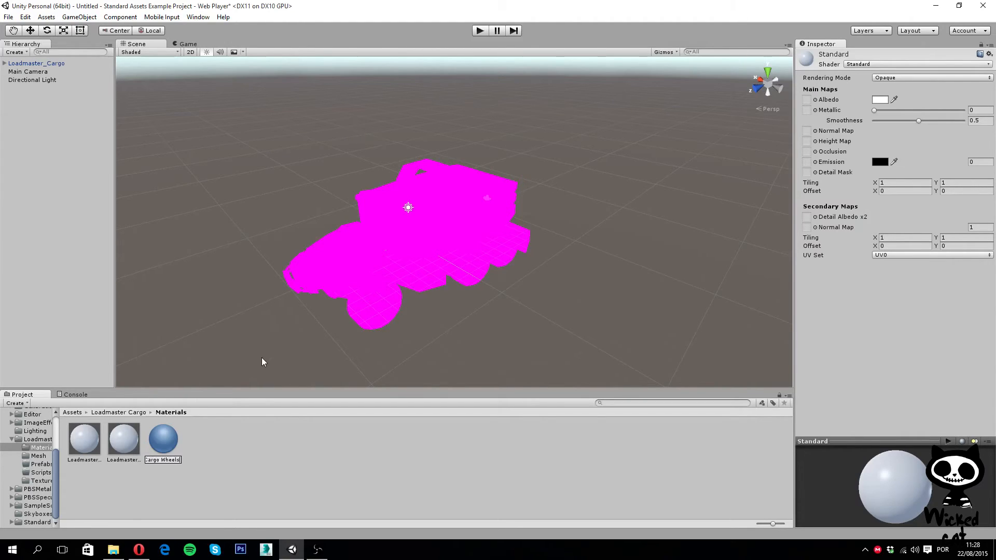
left_click(162, 438)
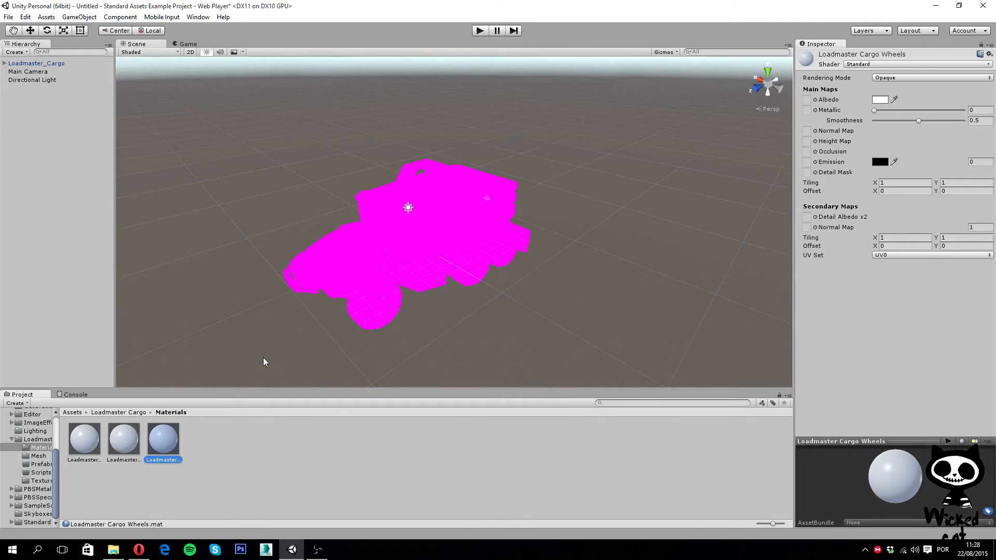
mouse_move(229, 423)
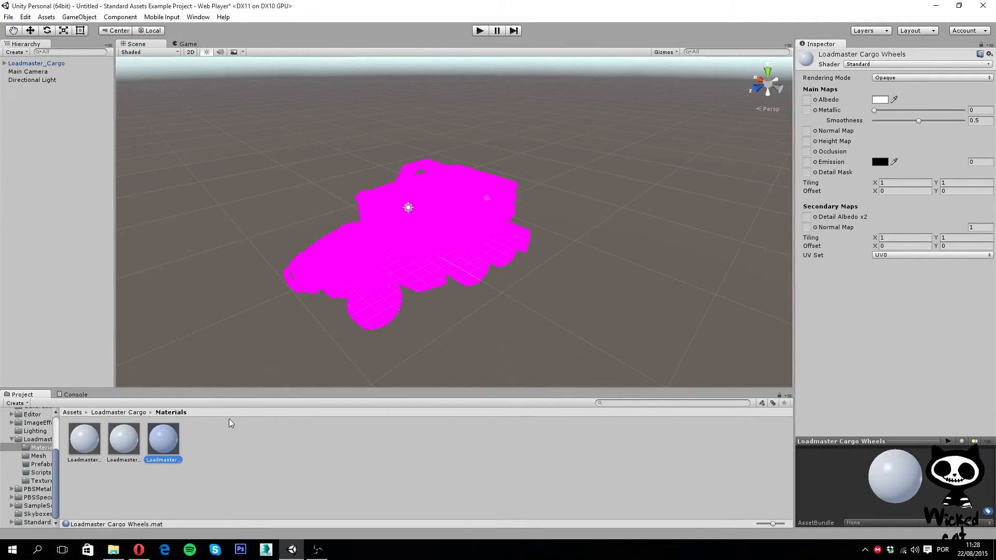
mouse_move(114, 442)
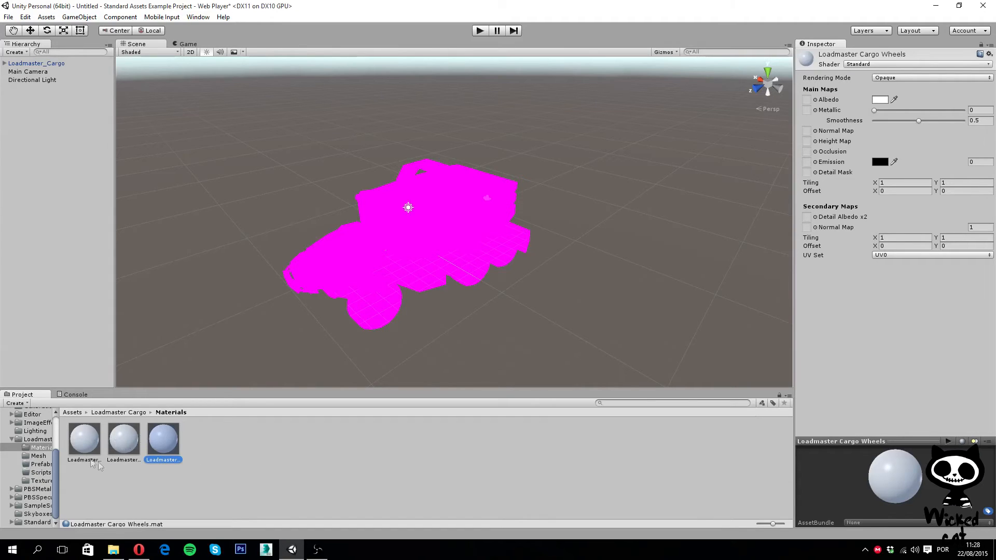
Step: Give the Back and Front materials their albedo textures from the Textures folder
left_click(83, 438)
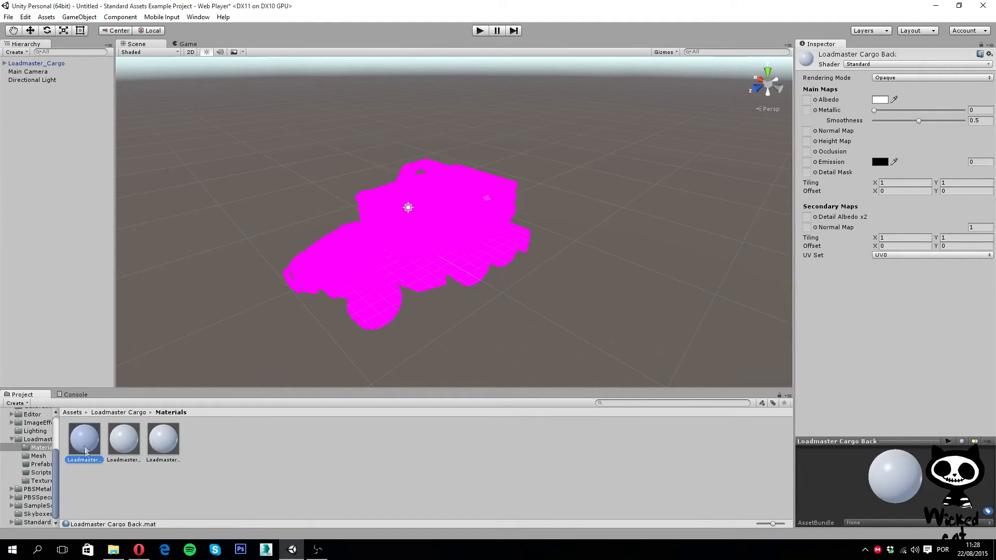
mouse_move(863, 124)
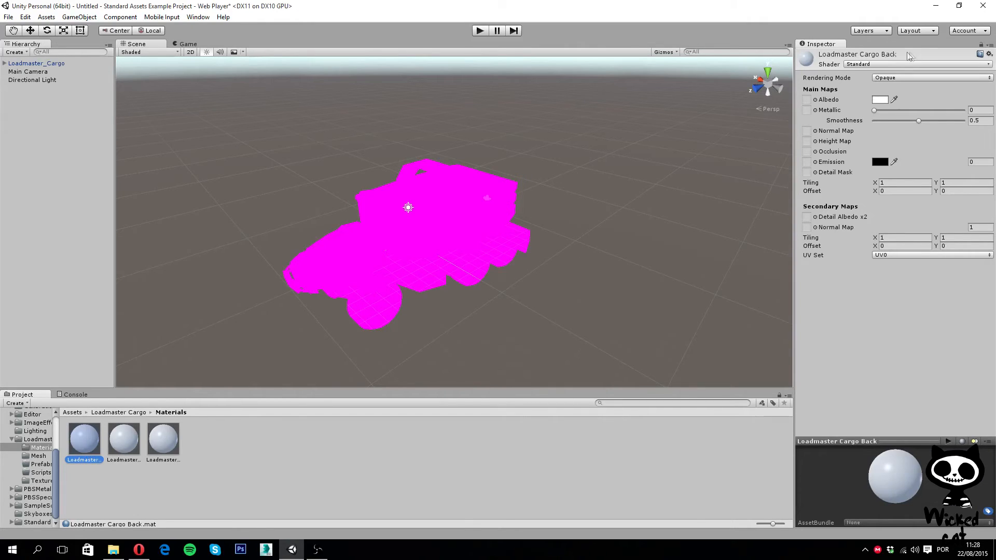
left_click(40, 481)
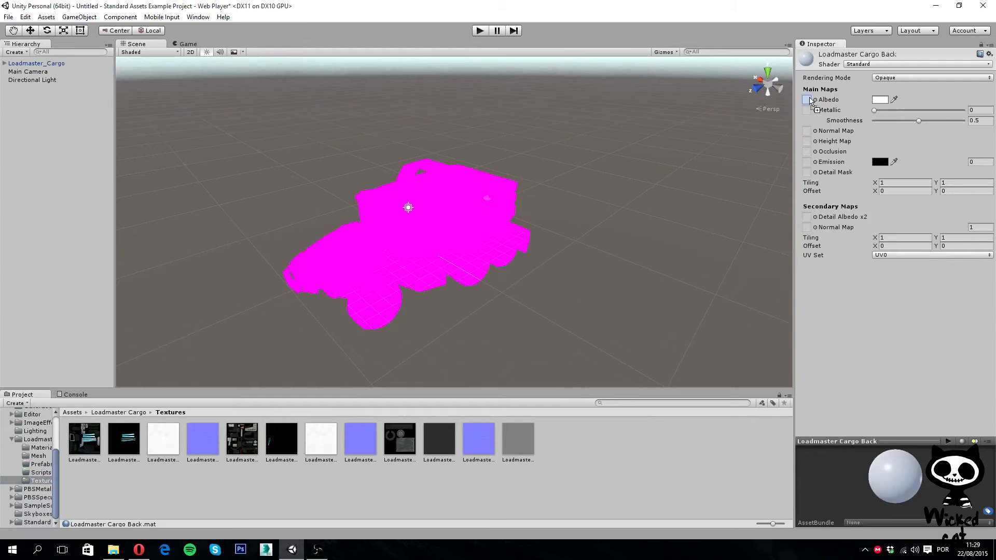
mouse_move(879, 99)
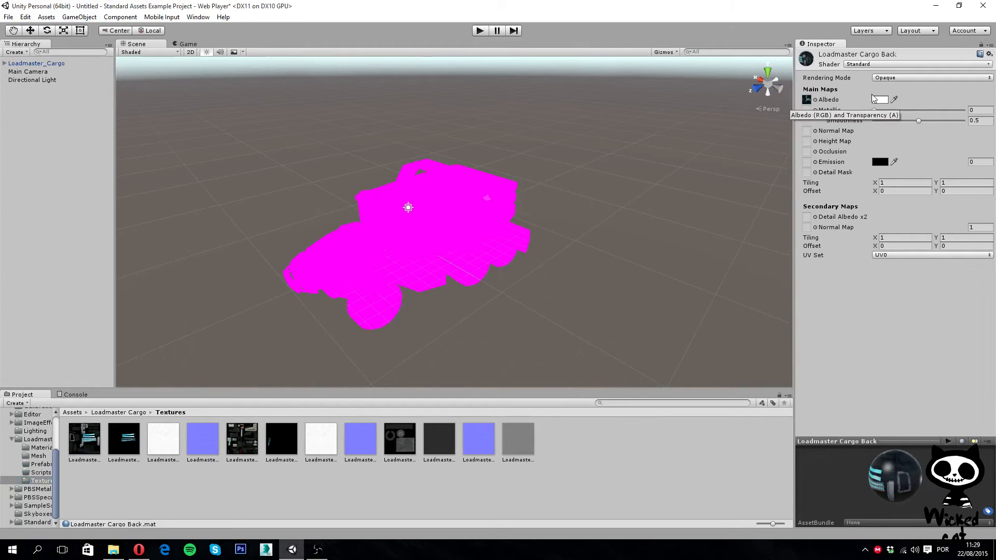
mouse_move(849, 203)
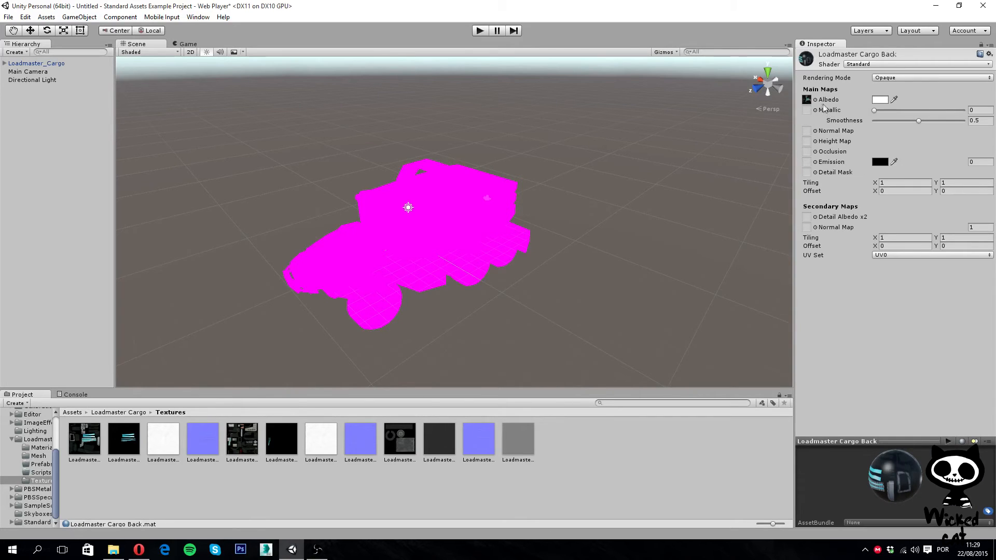
mouse_move(689, 162)
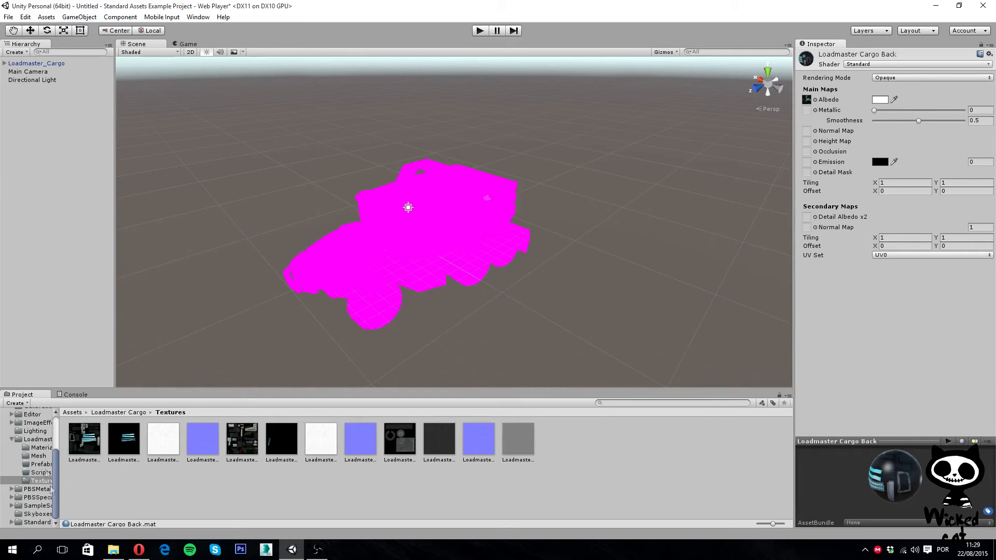
left_click(40, 447)
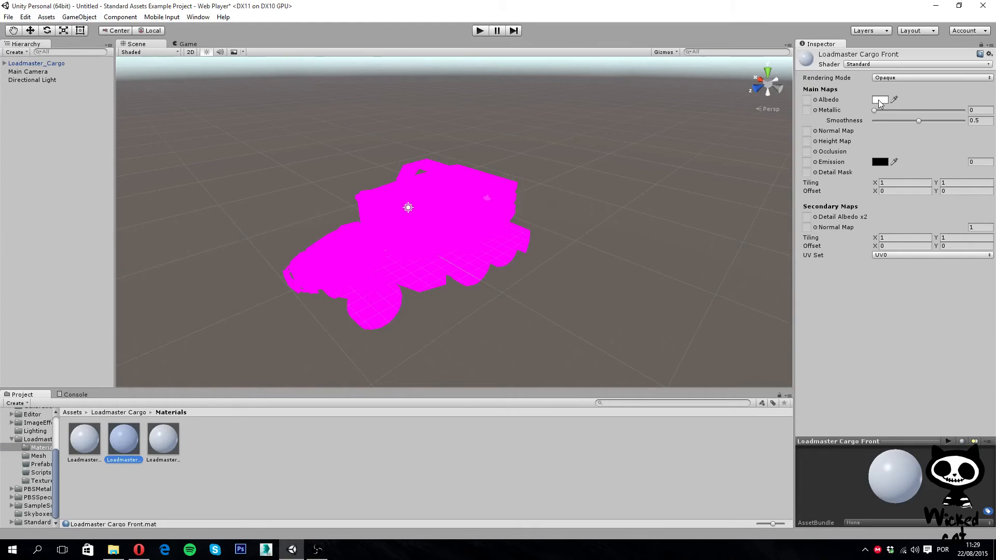
left_click(880, 100)
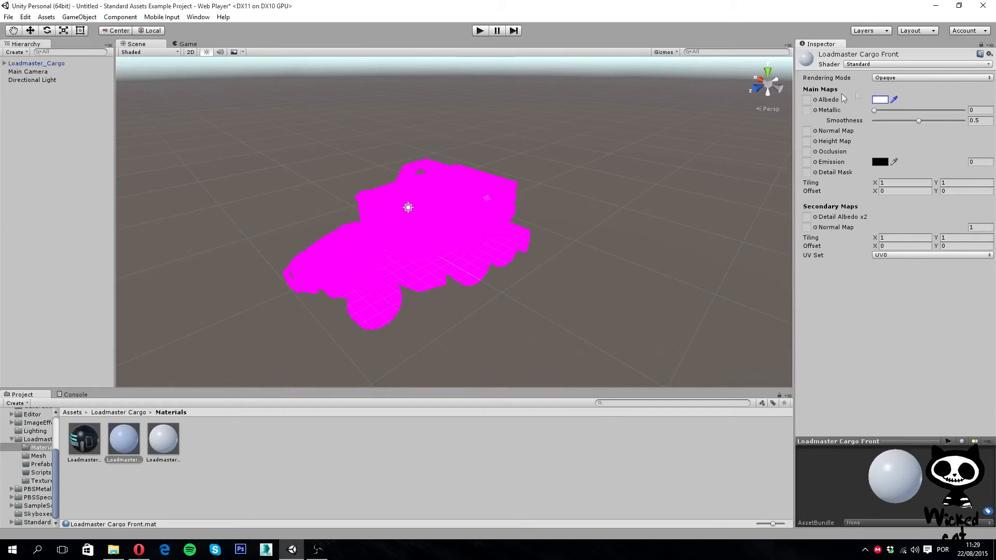
mouse_move(339, 210)
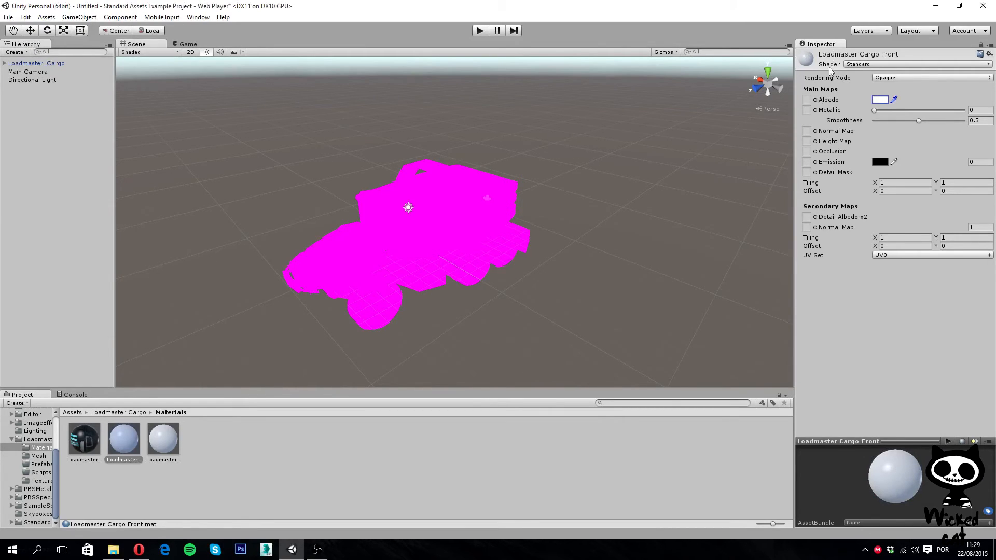
mouse_move(92, 384)
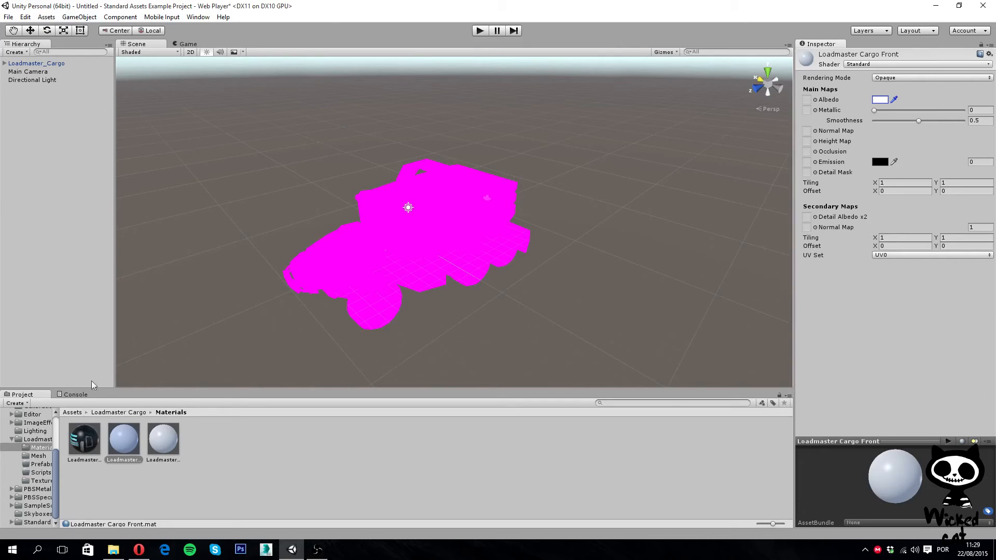
left_click(40, 480)
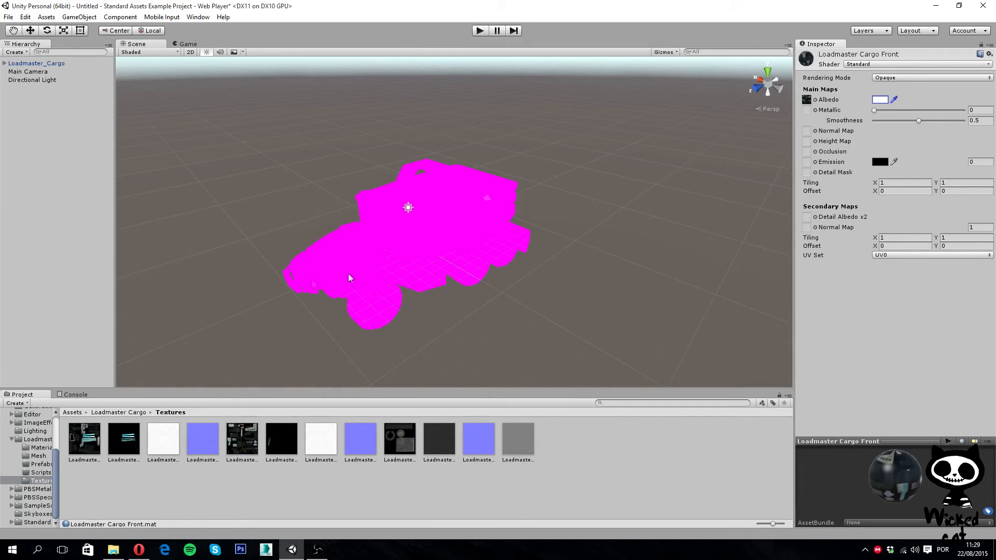
Step: Assign the Wheels material its albedo texture from the Textures folder
left_click(41, 464)
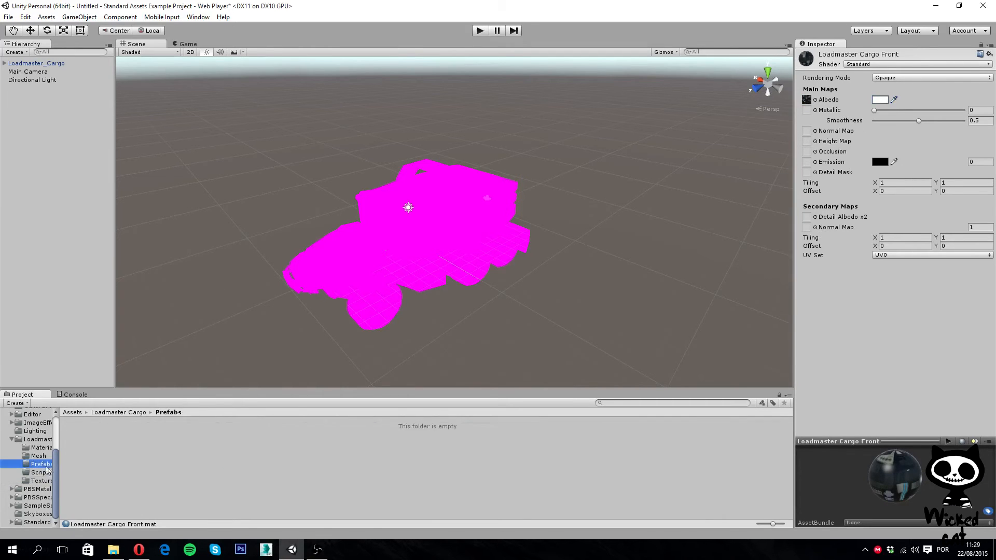
left_click(40, 447)
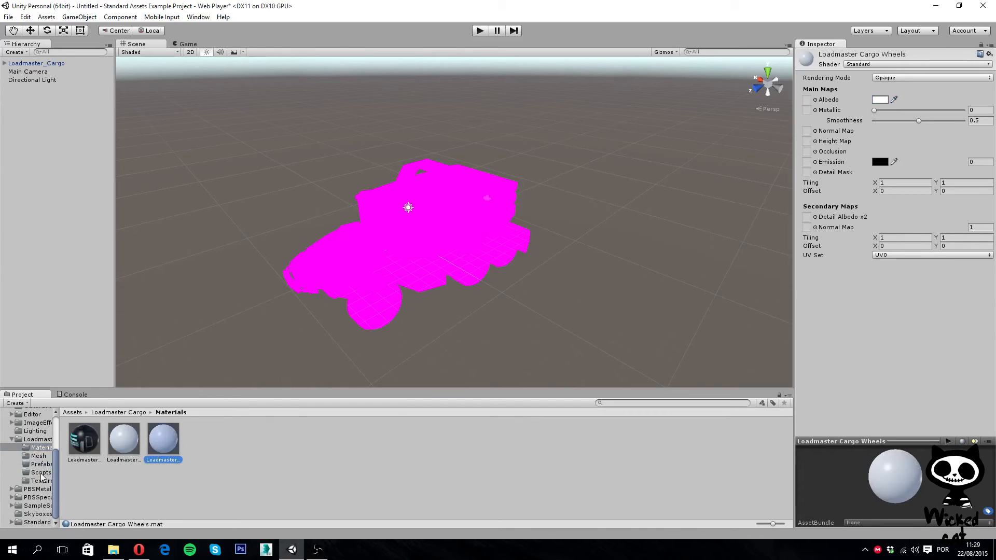
left_click(40, 480)
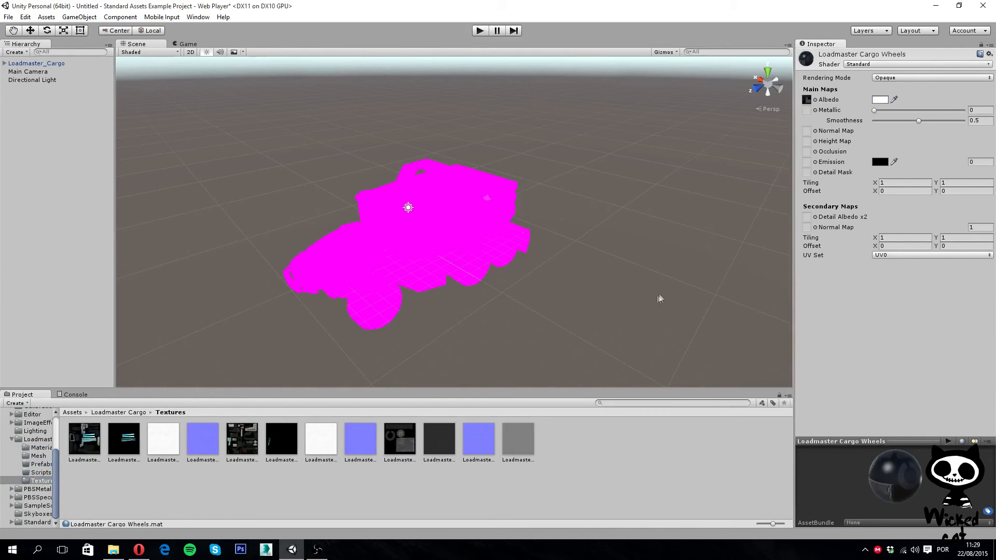
left_click(40, 447)
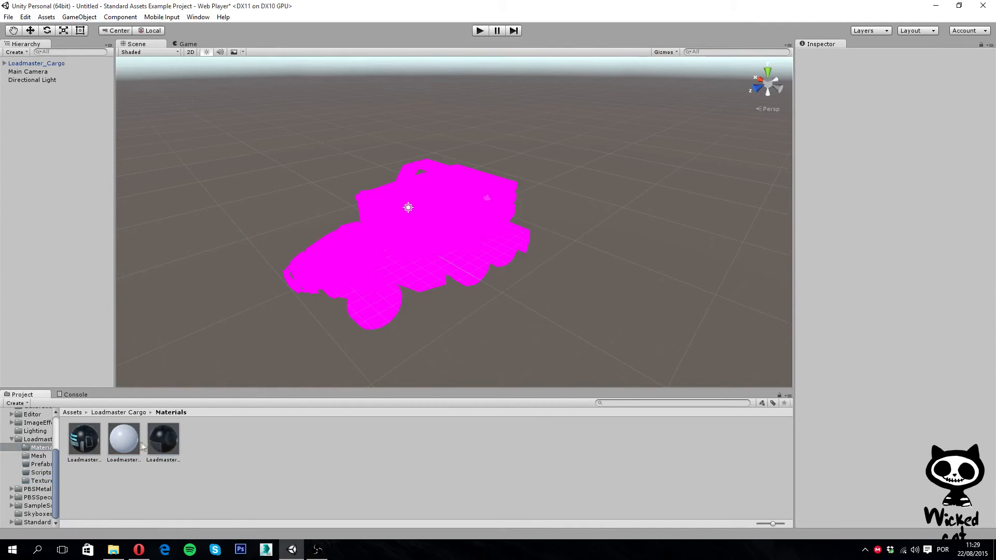
Step: Check the Front, Back and Wheels material previews in the Inspector
left_click(124, 439)
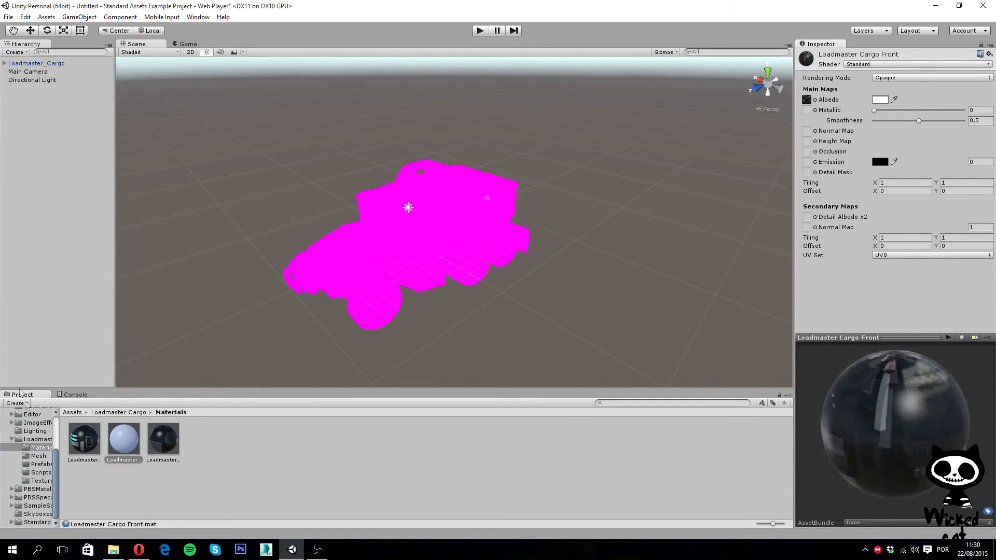
left_click(83, 438)
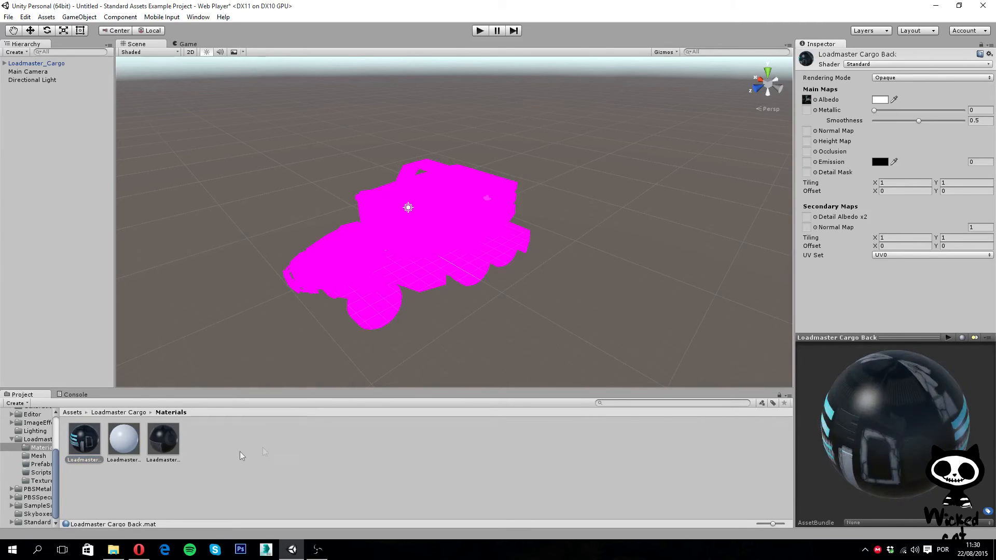
left_click(163, 440)
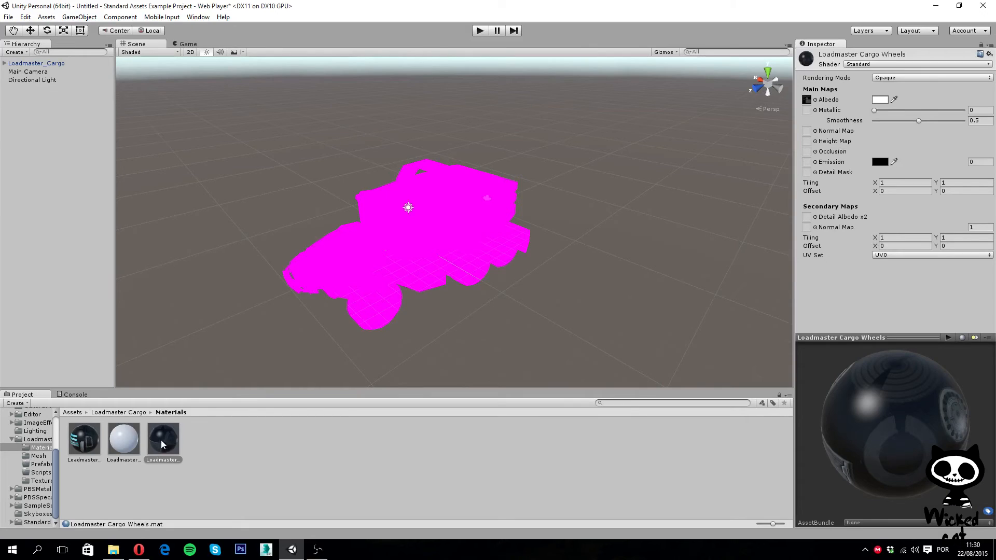
Step: Apply Loadmaster Cargo Wheels to a truck wheel and pick the Front material for the body
left_click(163, 441)
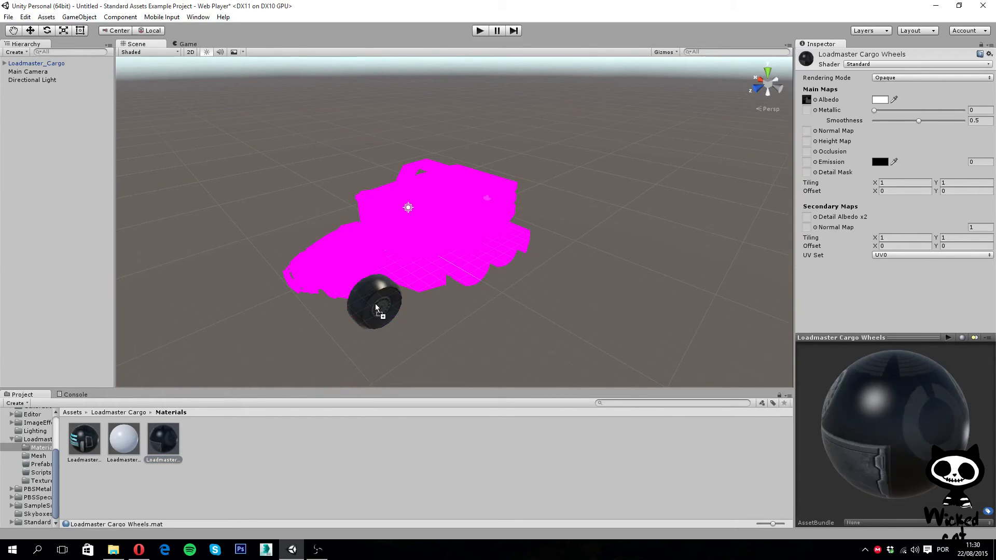
mouse_move(362, 312)
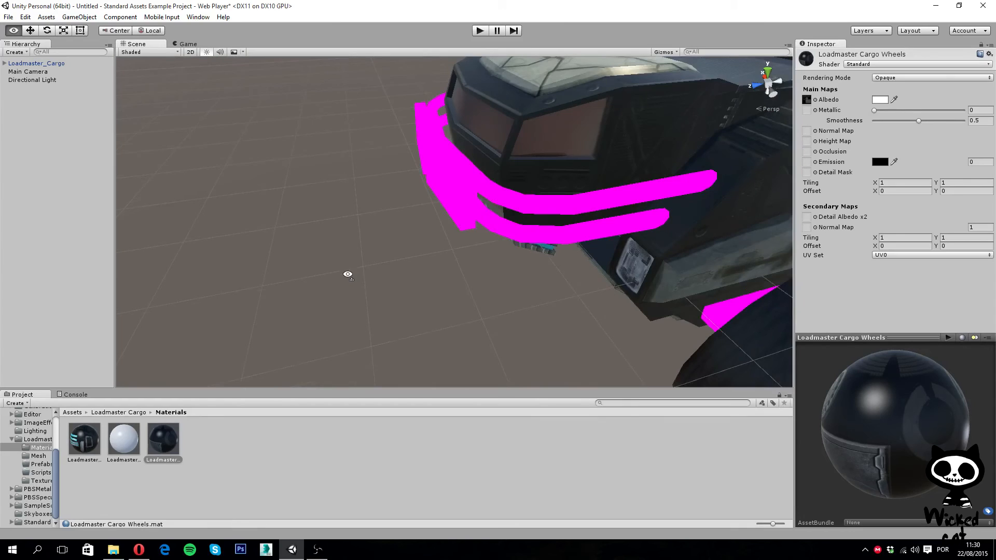
left_click(124, 439)
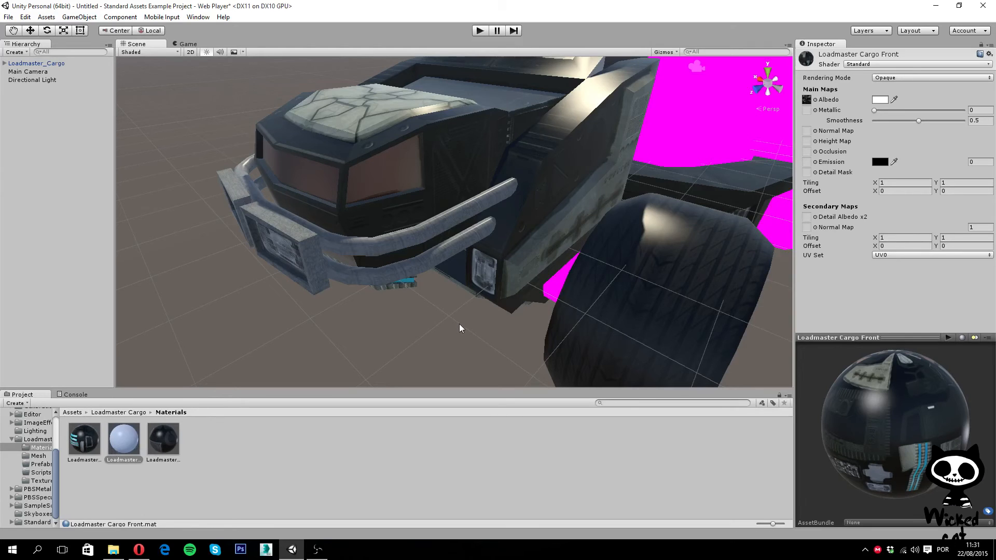
mouse_move(339, 281)
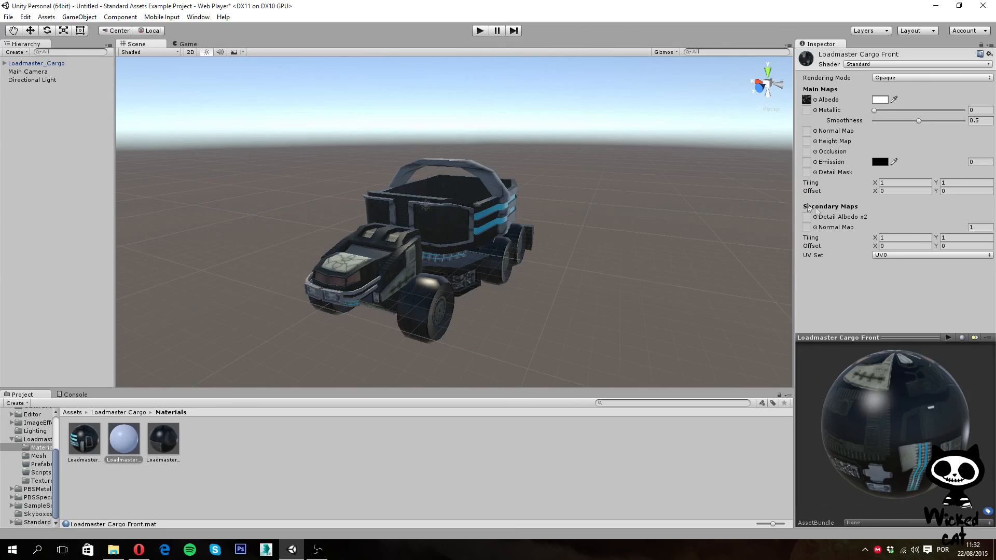
mouse_move(819, 113)
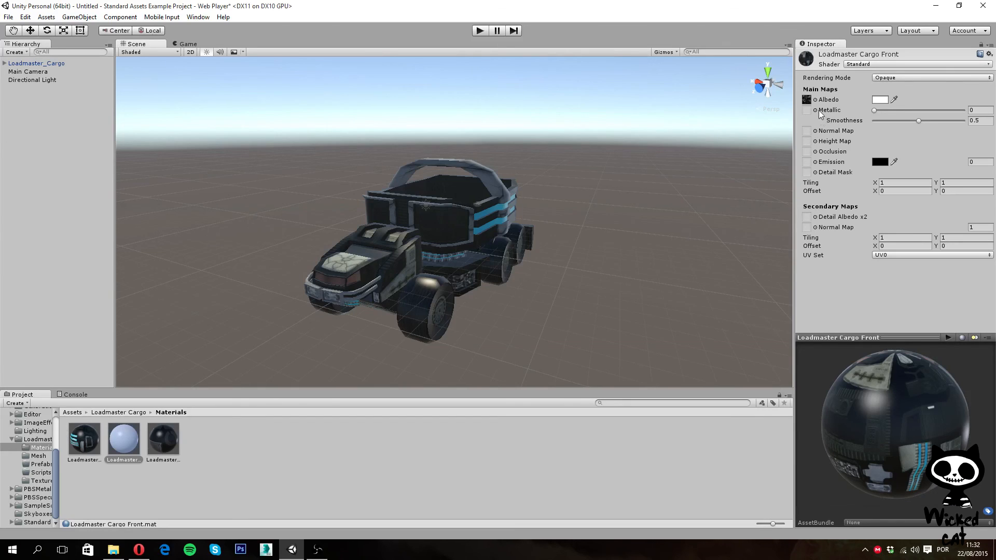